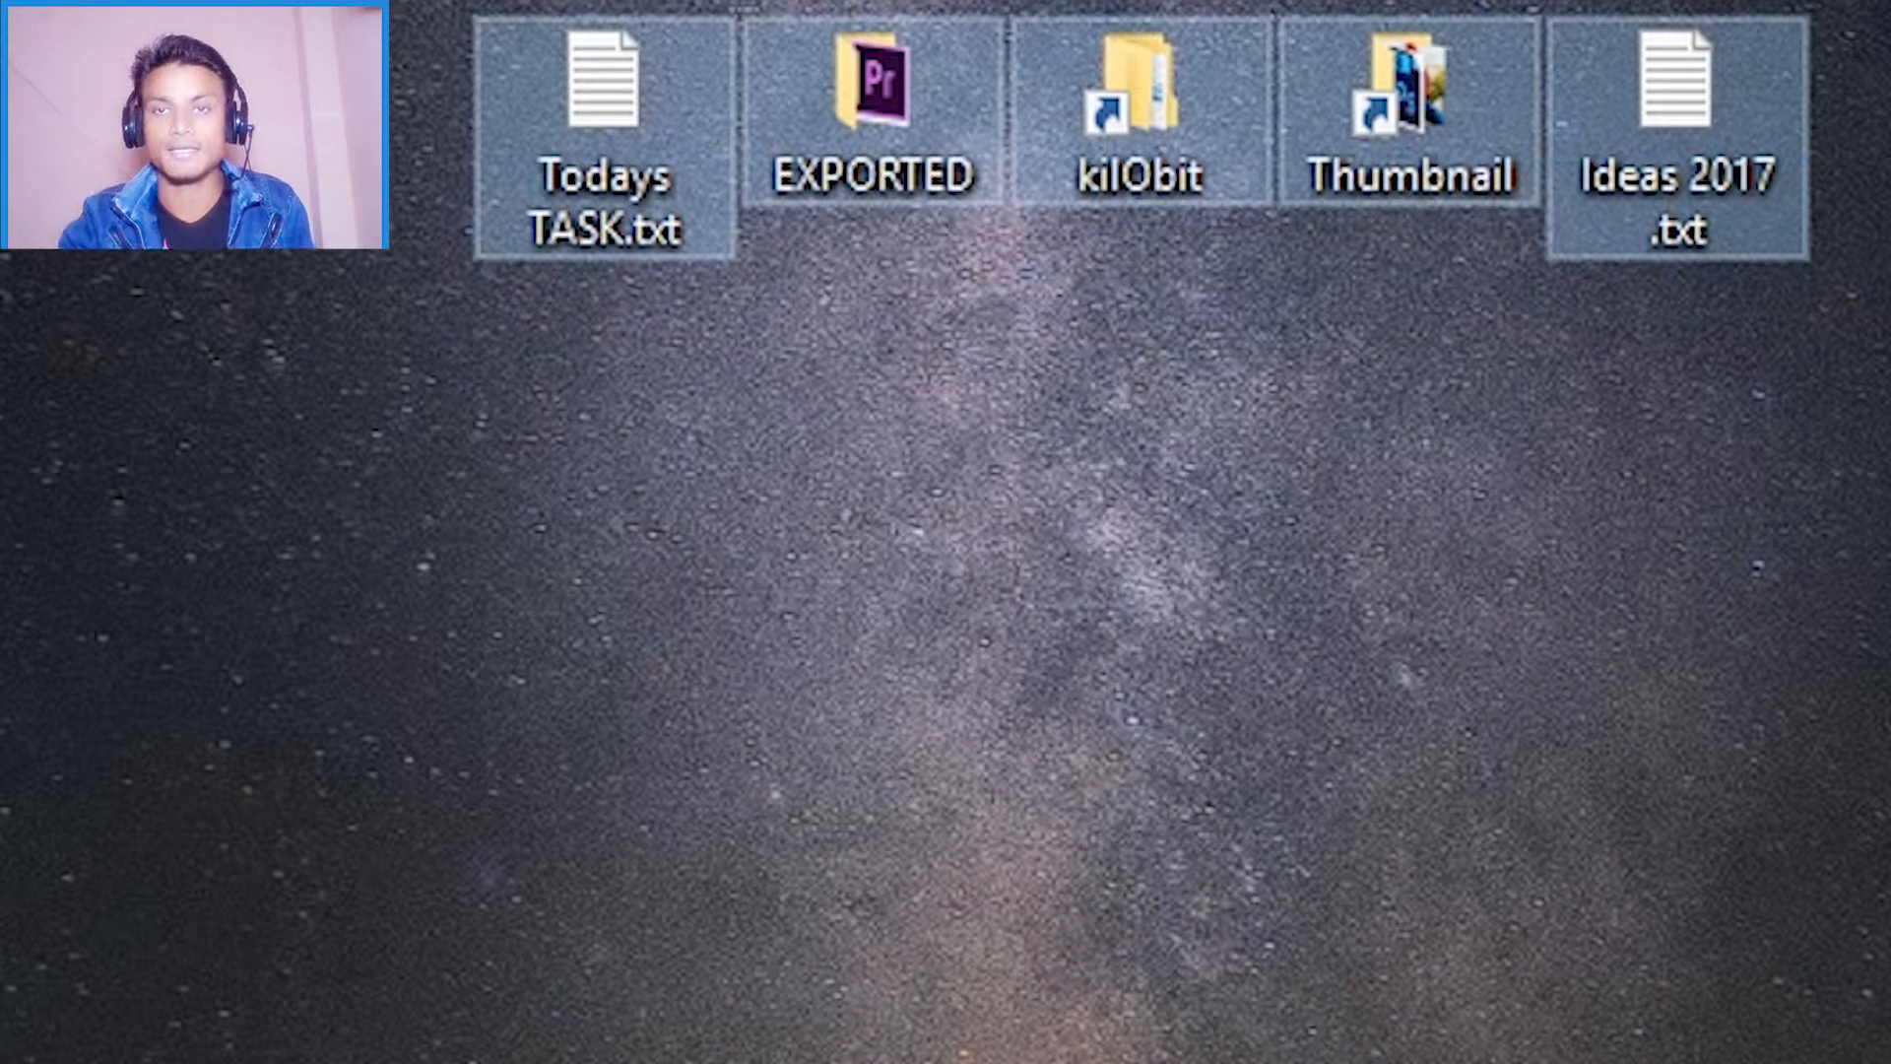
- Select every folder inside ZkilObit and close the Explorer window
{"action": "left_click", "coordinate": [1674, 133]}
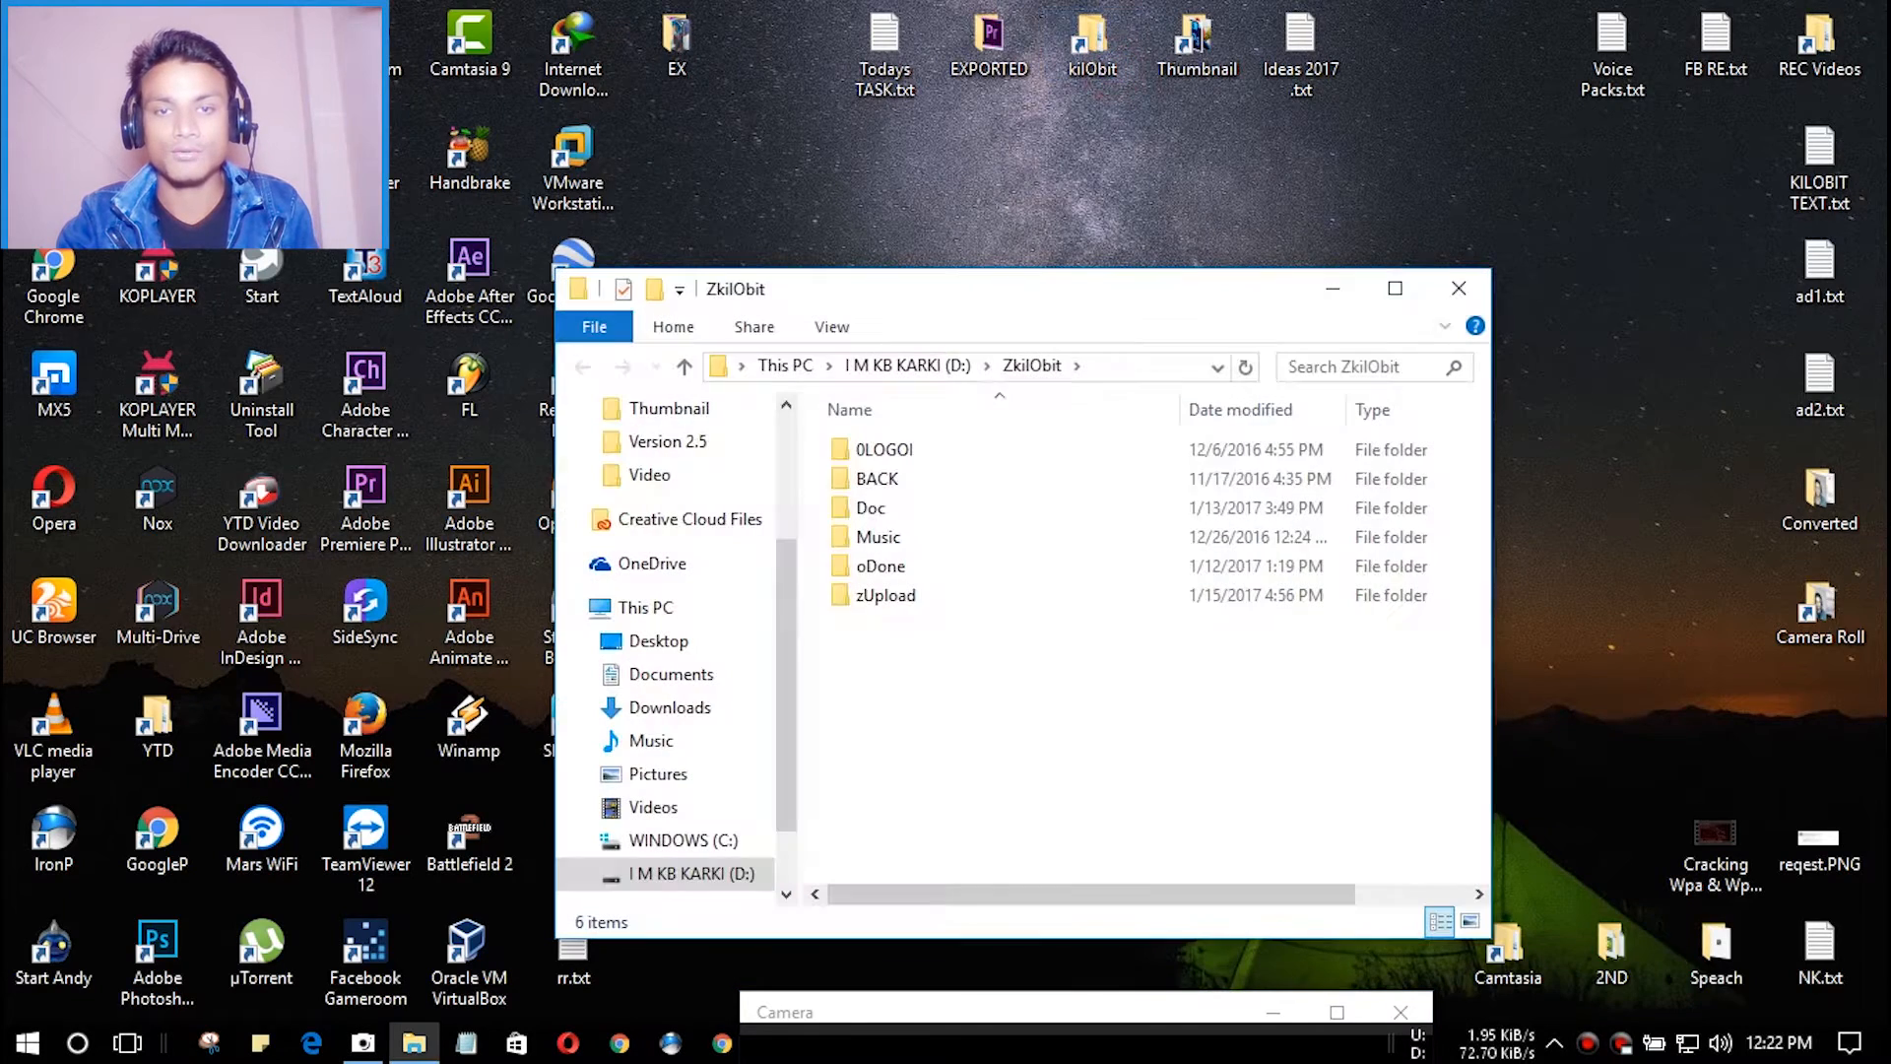
{"action": "key", "text": "ctrl+a"}
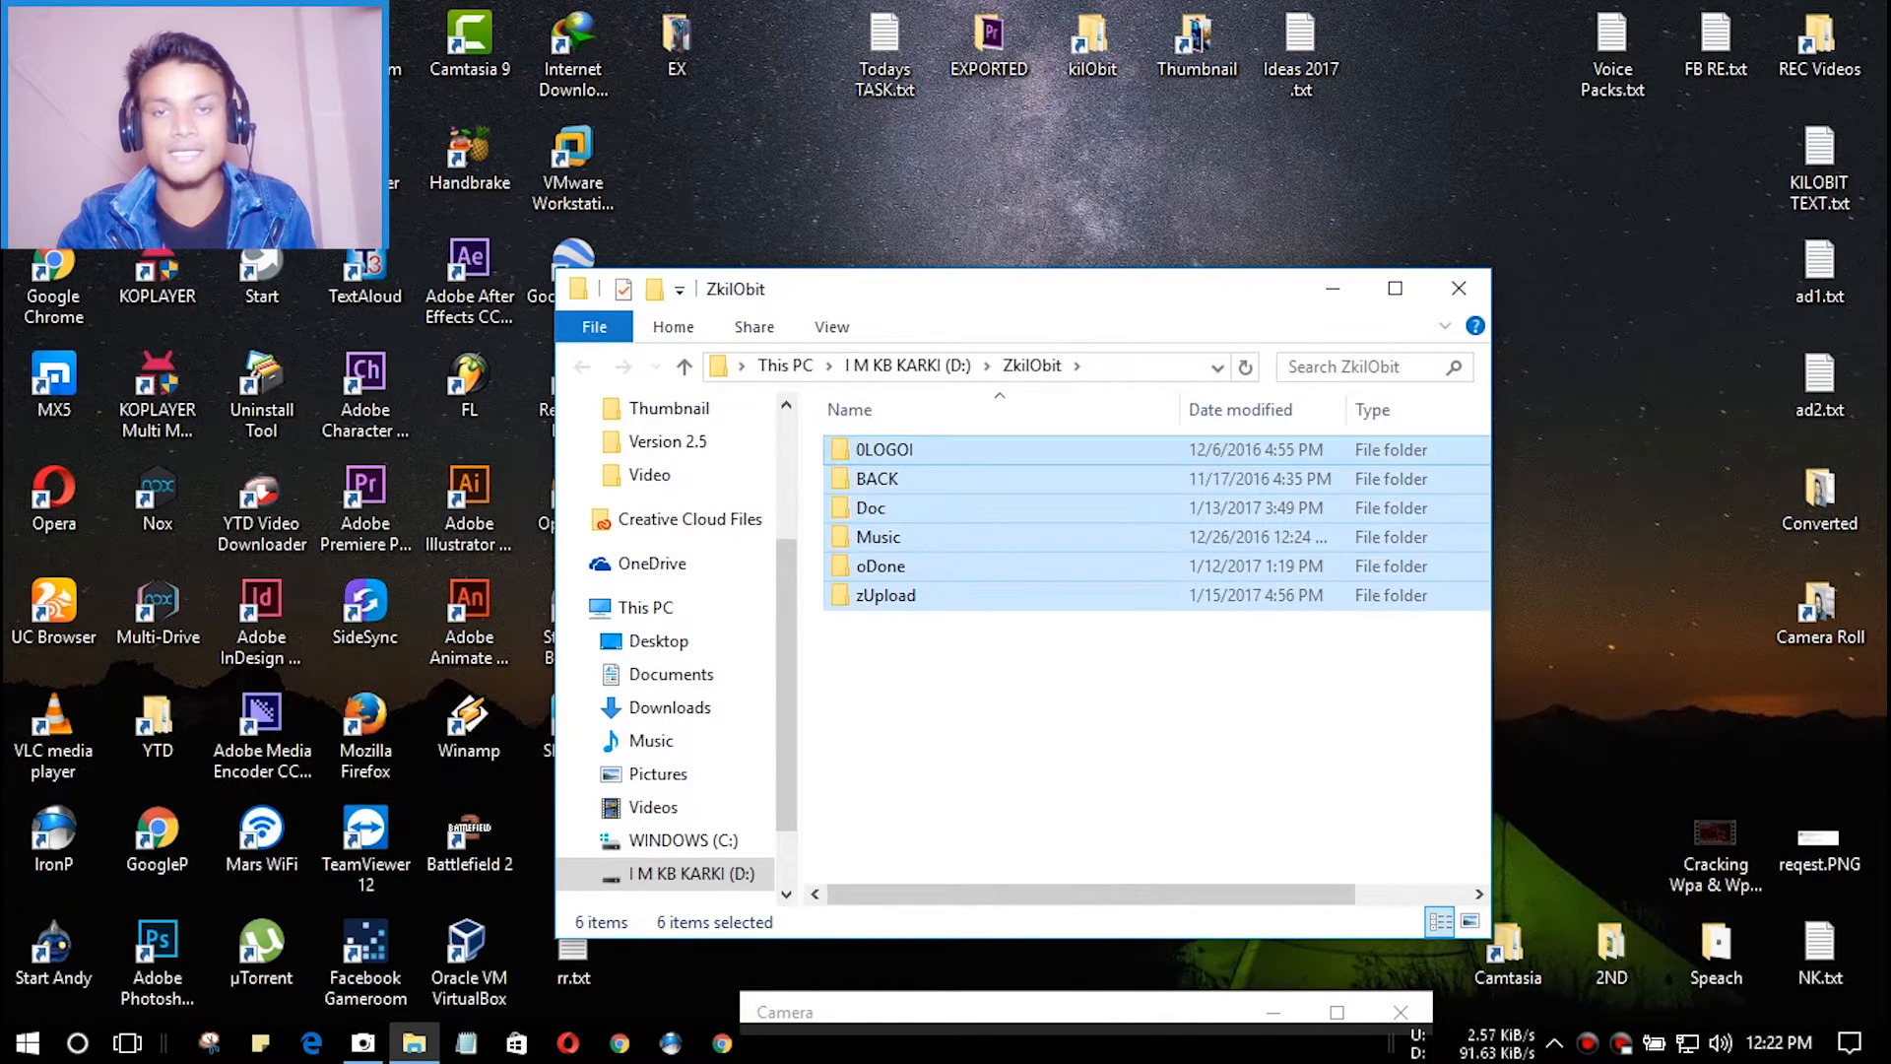
{"action": "left_click", "coordinate": [1458, 289]}
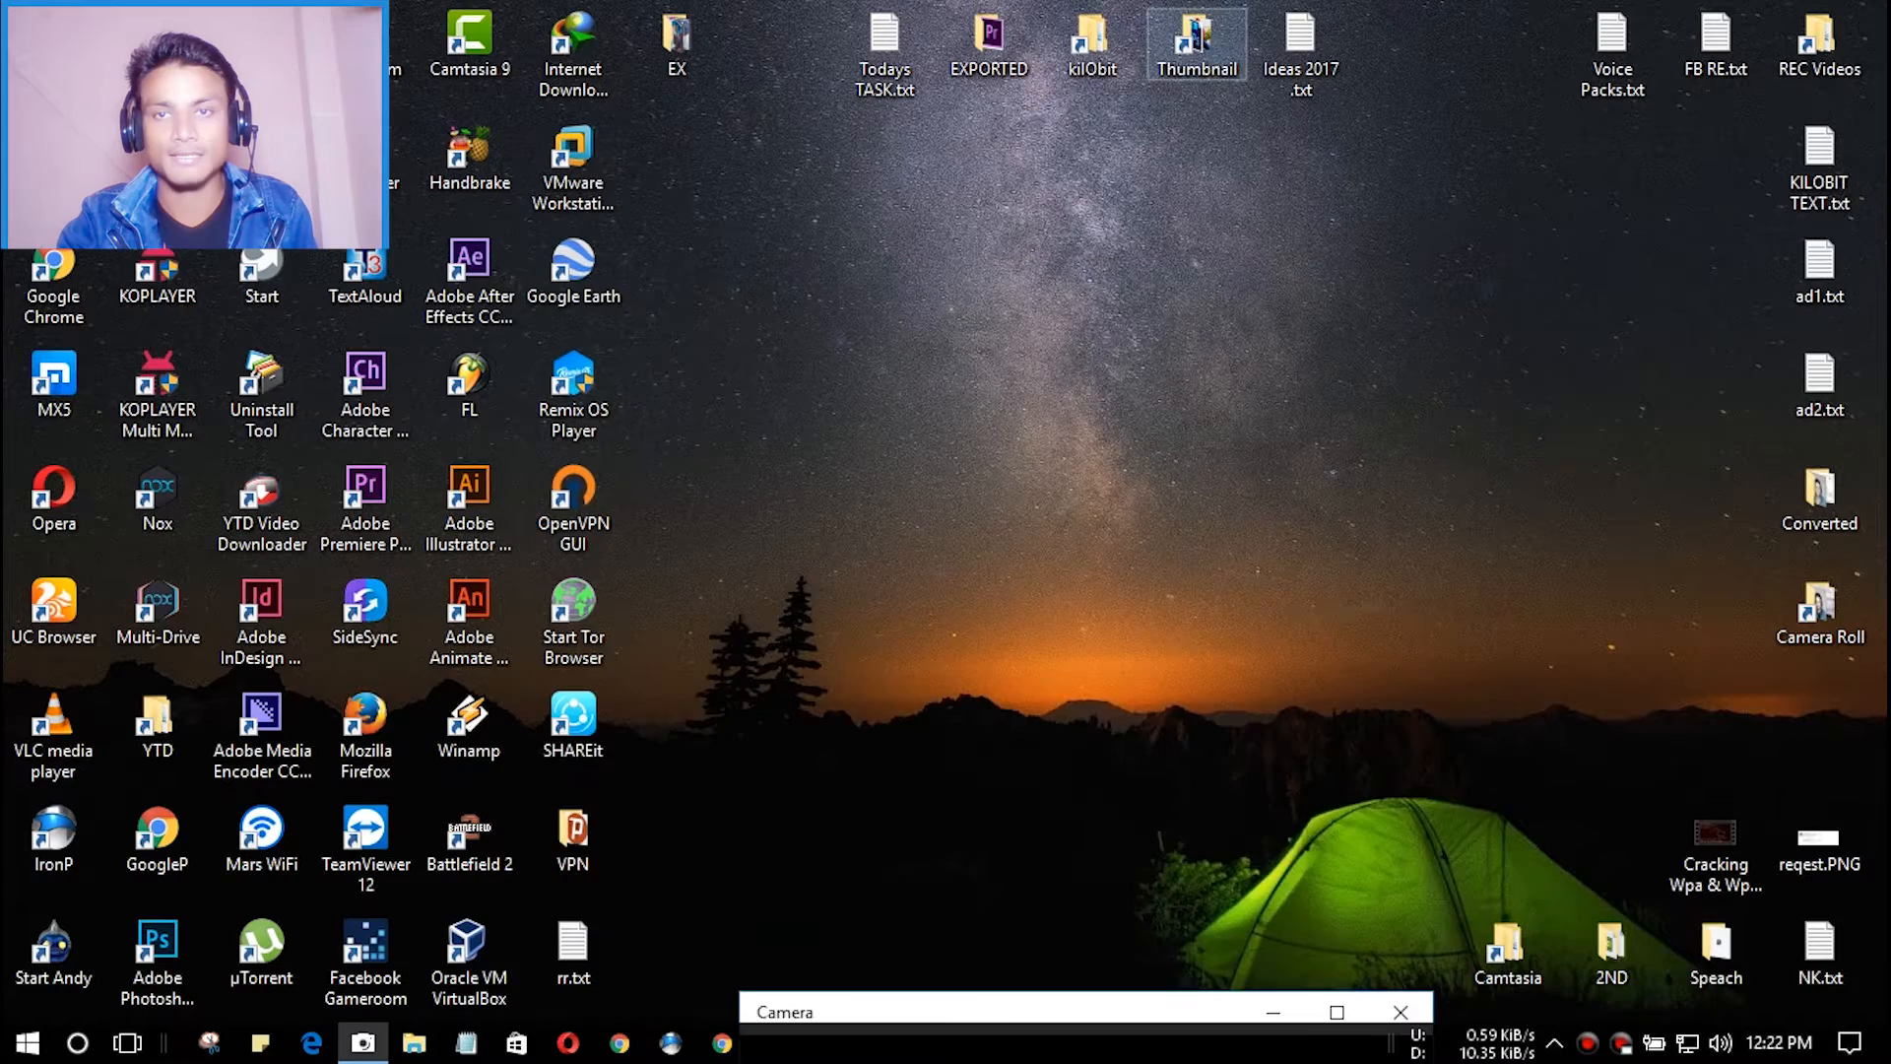
- Select the REC Videos and Converted shortcut folders on the desktop
{"action": "left_click", "coordinate": [1819, 49]}
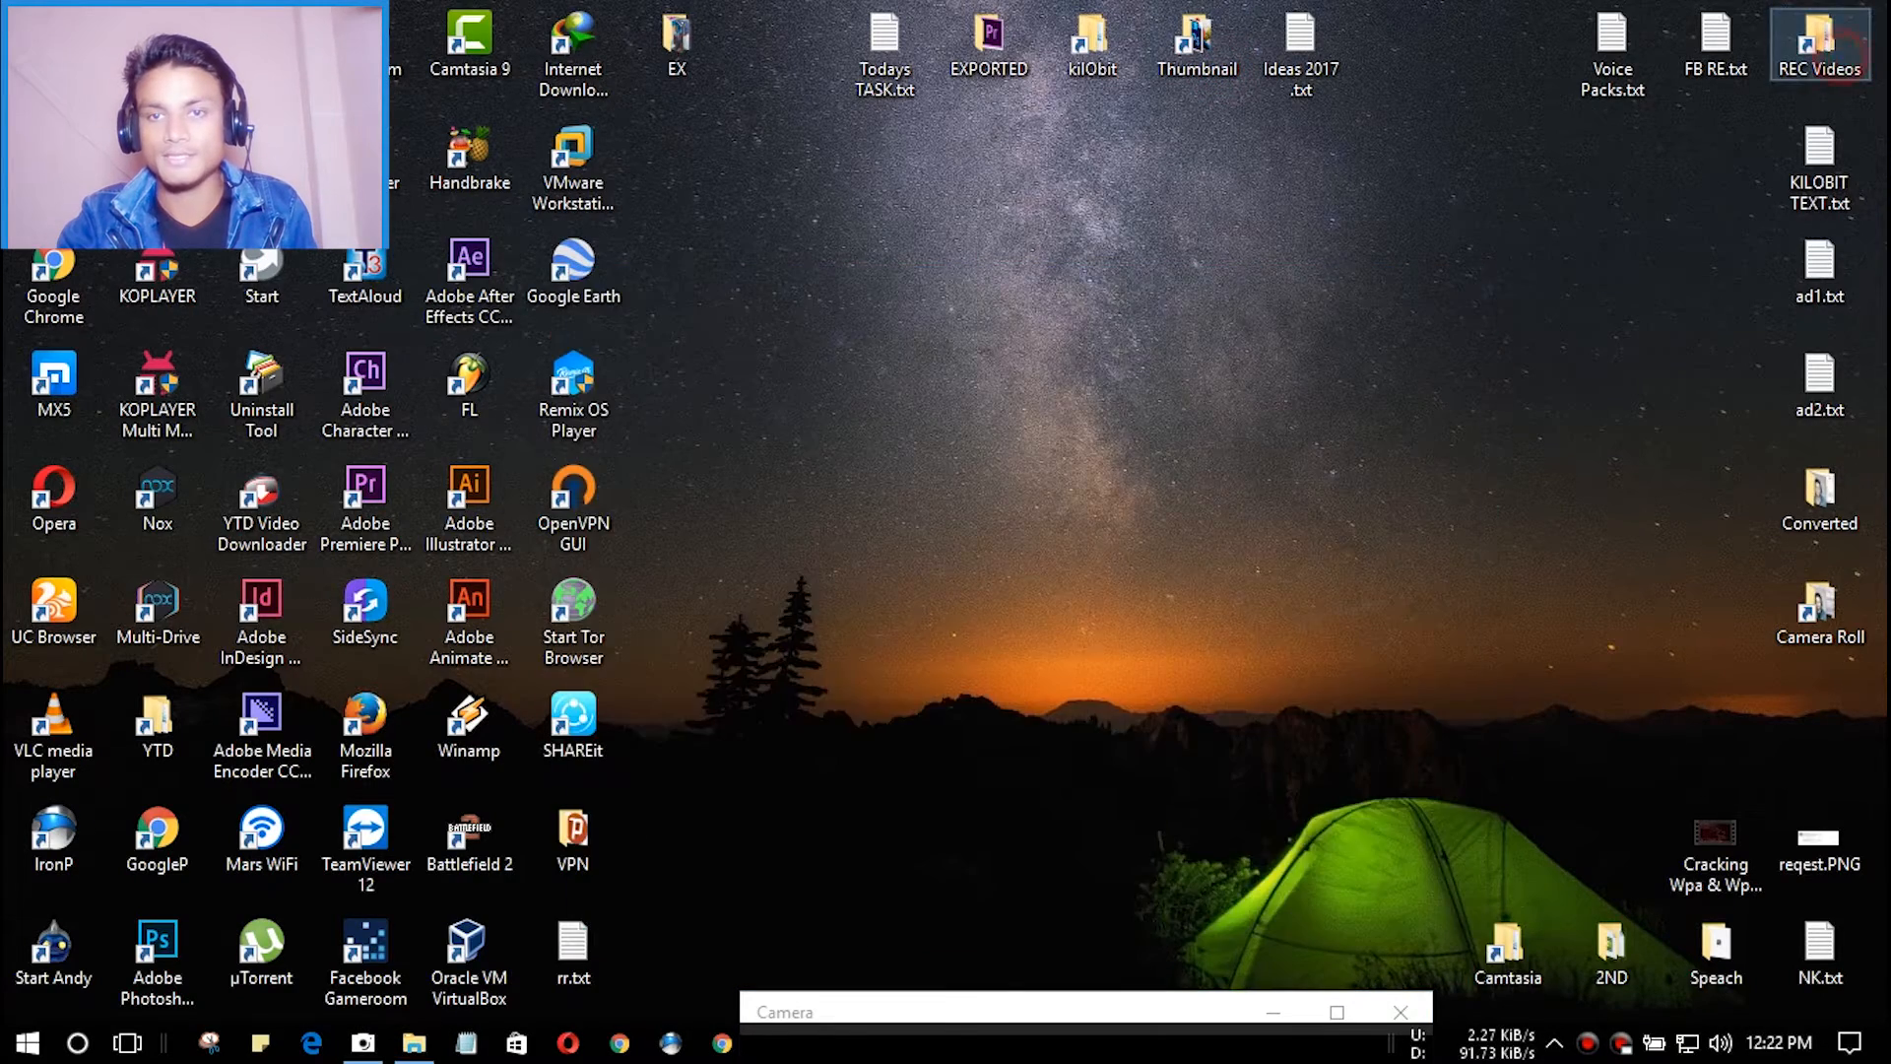
{"action": "left_click", "coordinate": [1819, 497]}
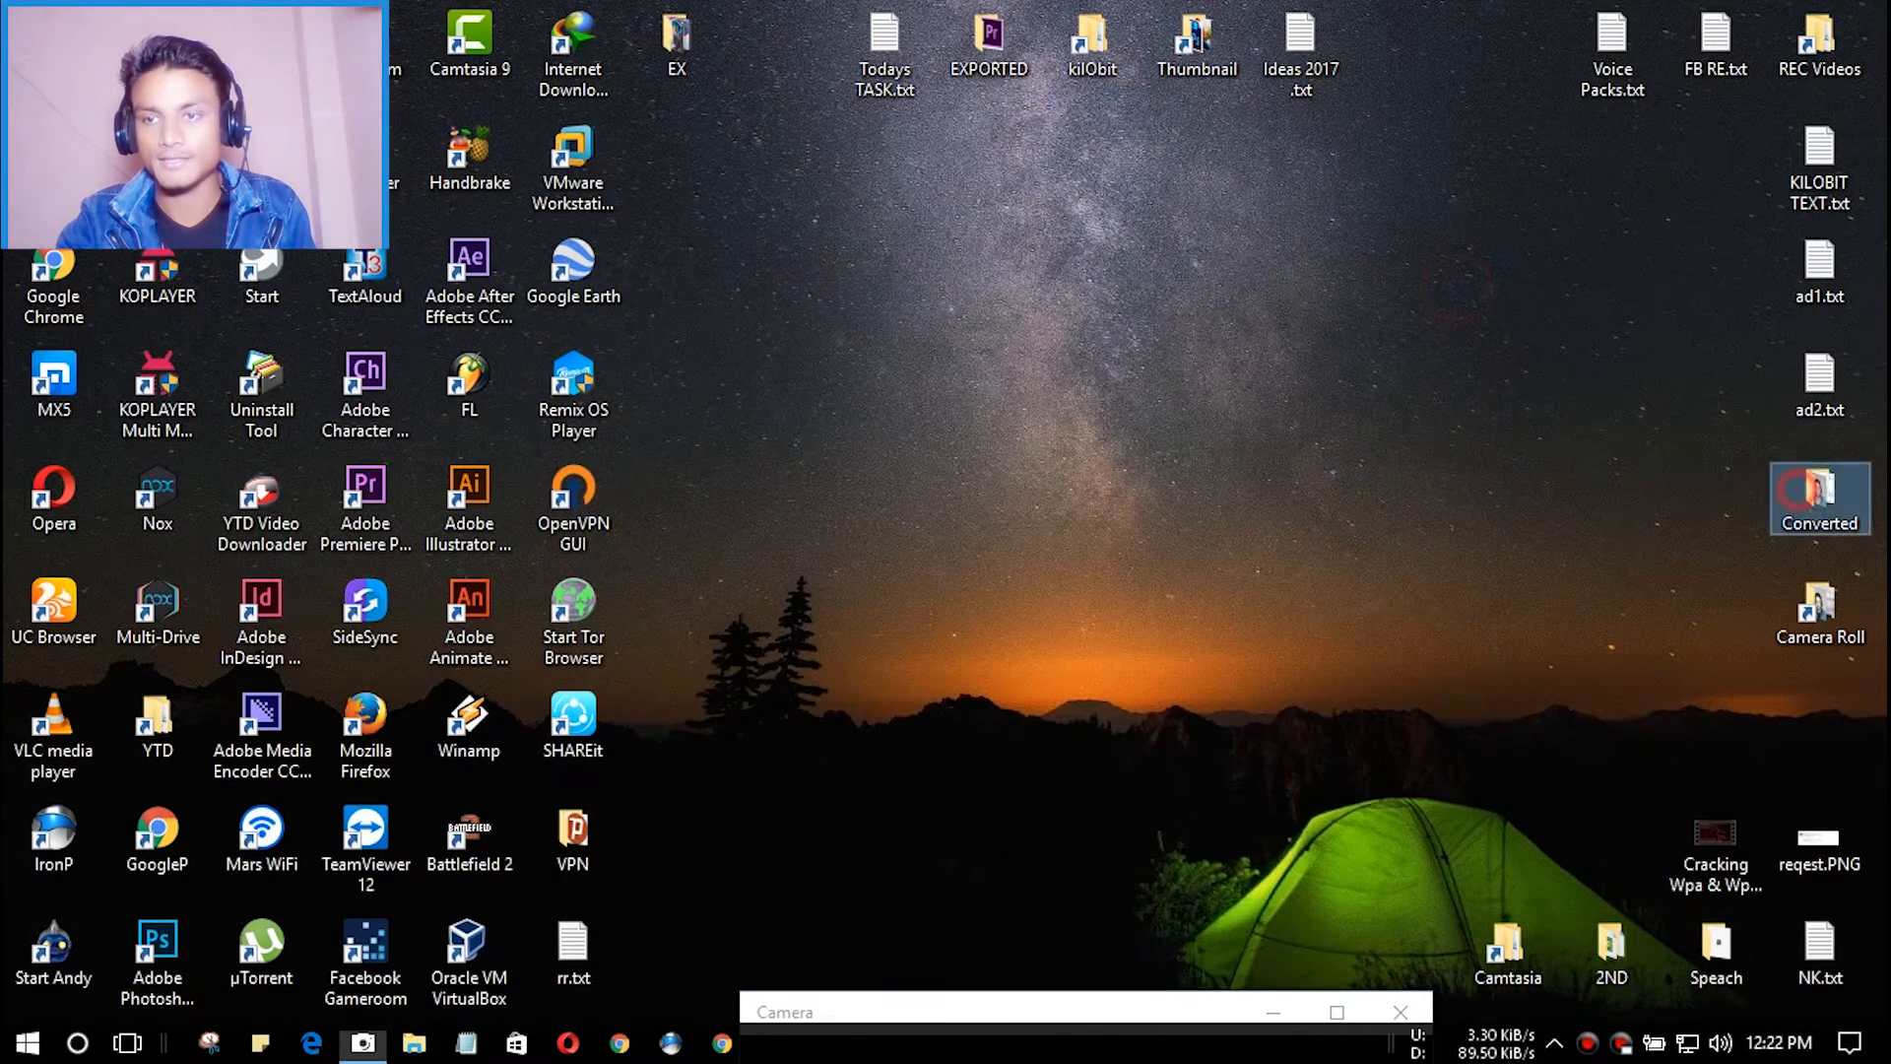
{"action": "left_click", "coordinate": [1822, 612]}
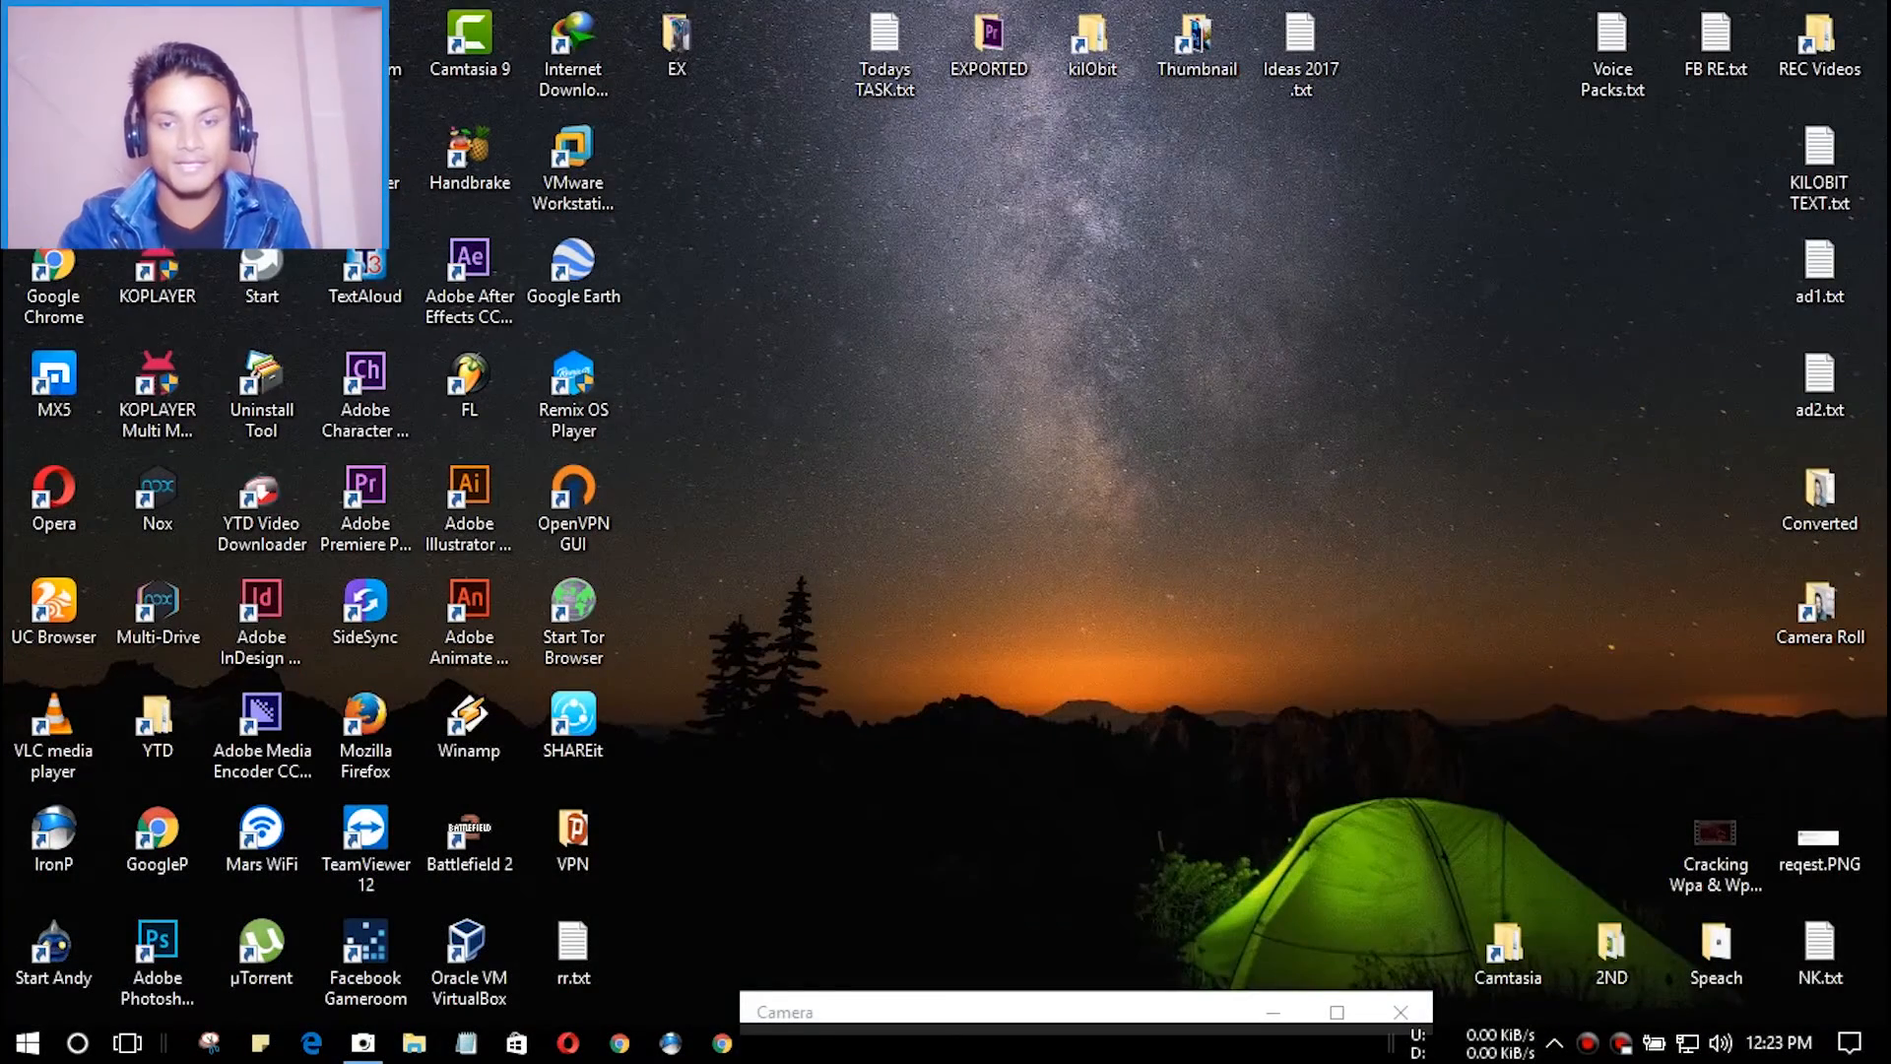
{"action": "left_click", "coordinate": [360, 1042]}
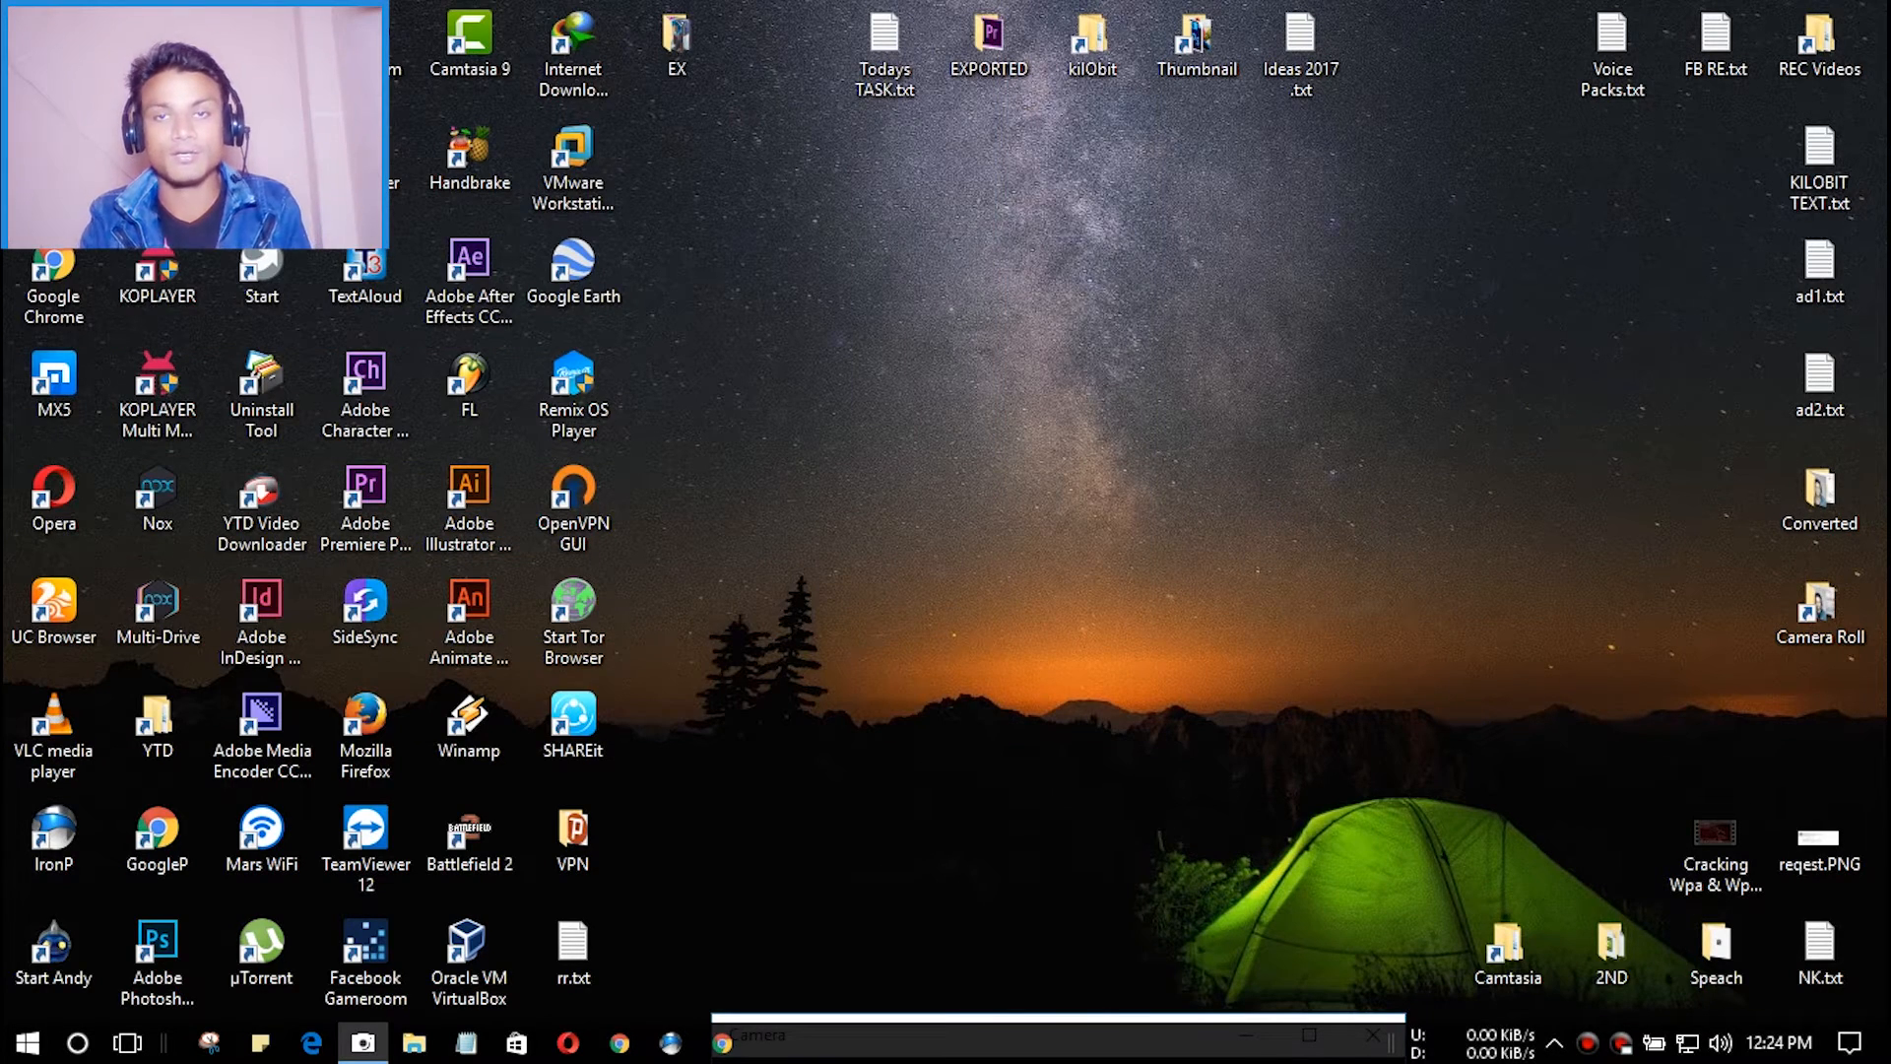
{"action": "left_click", "coordinate": [1819, 600]}
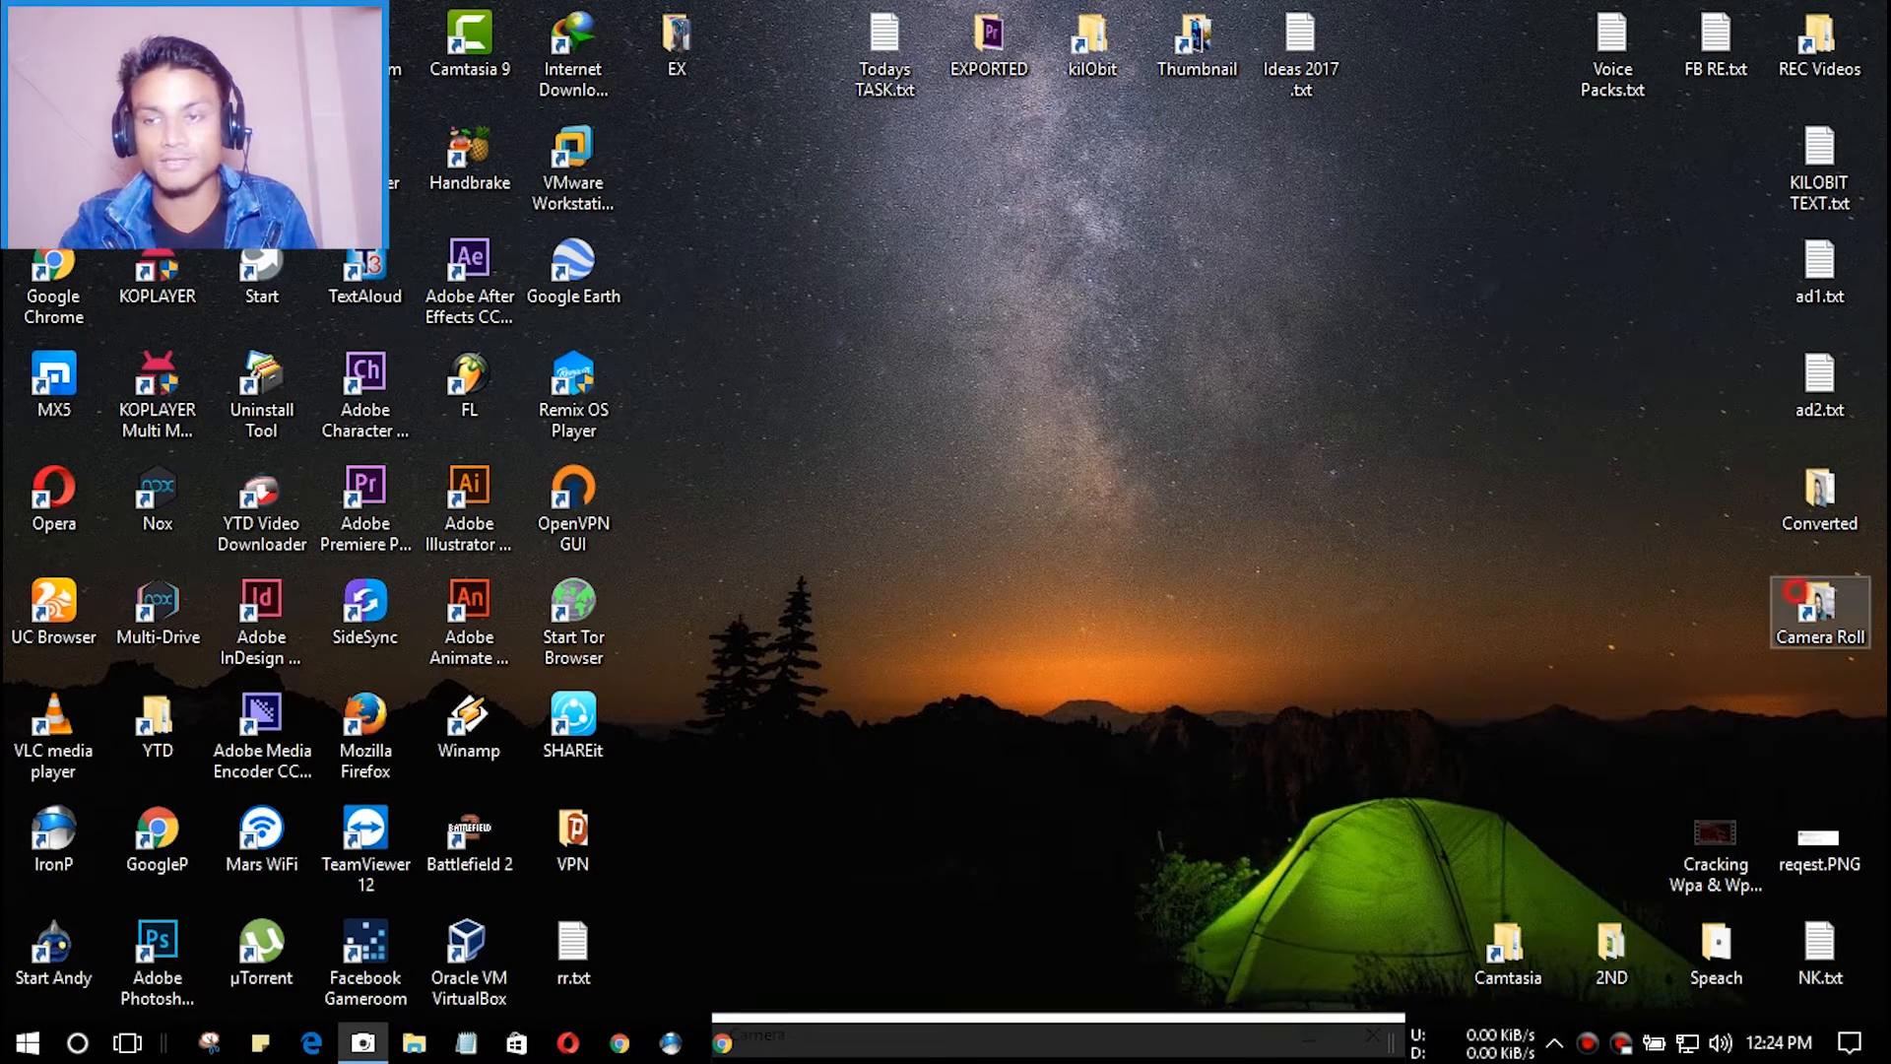
{"action": "double_click", "coordinate": [1819, 592]}
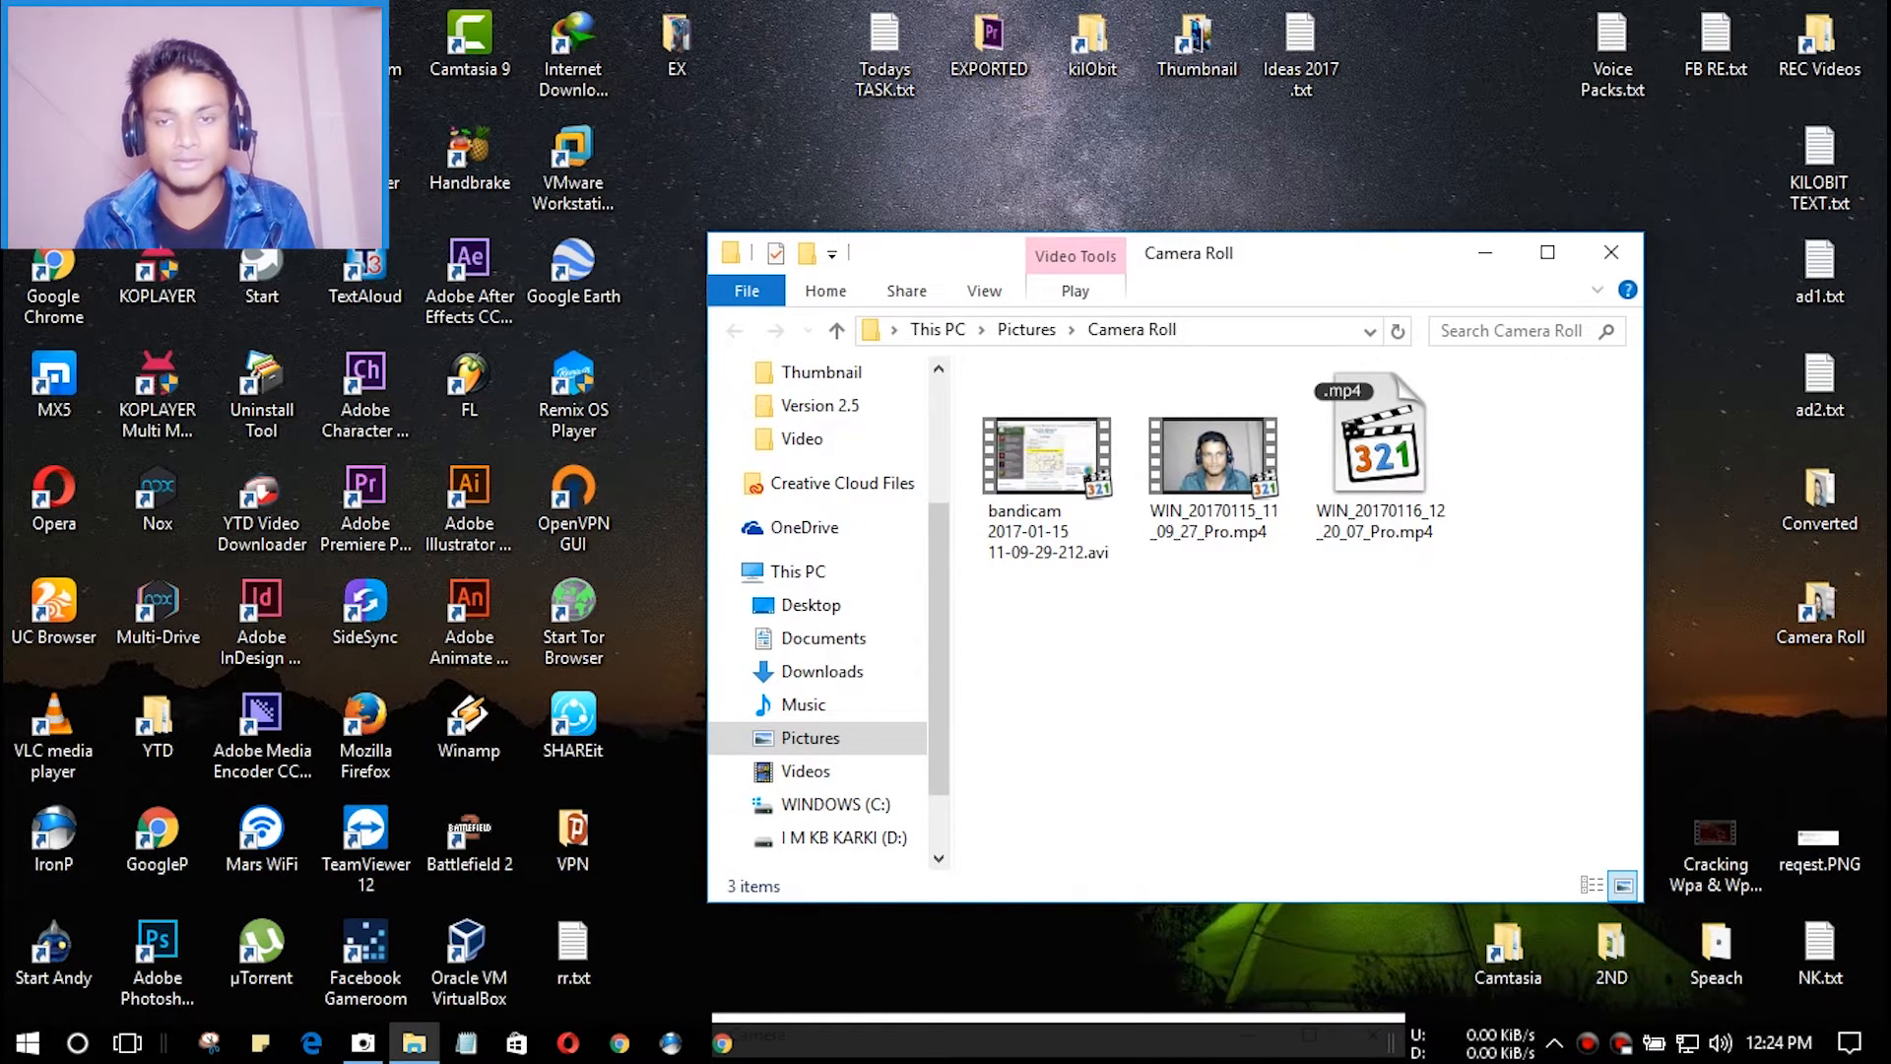
{"action": "left_click", "coordinate": [1047, 462]}
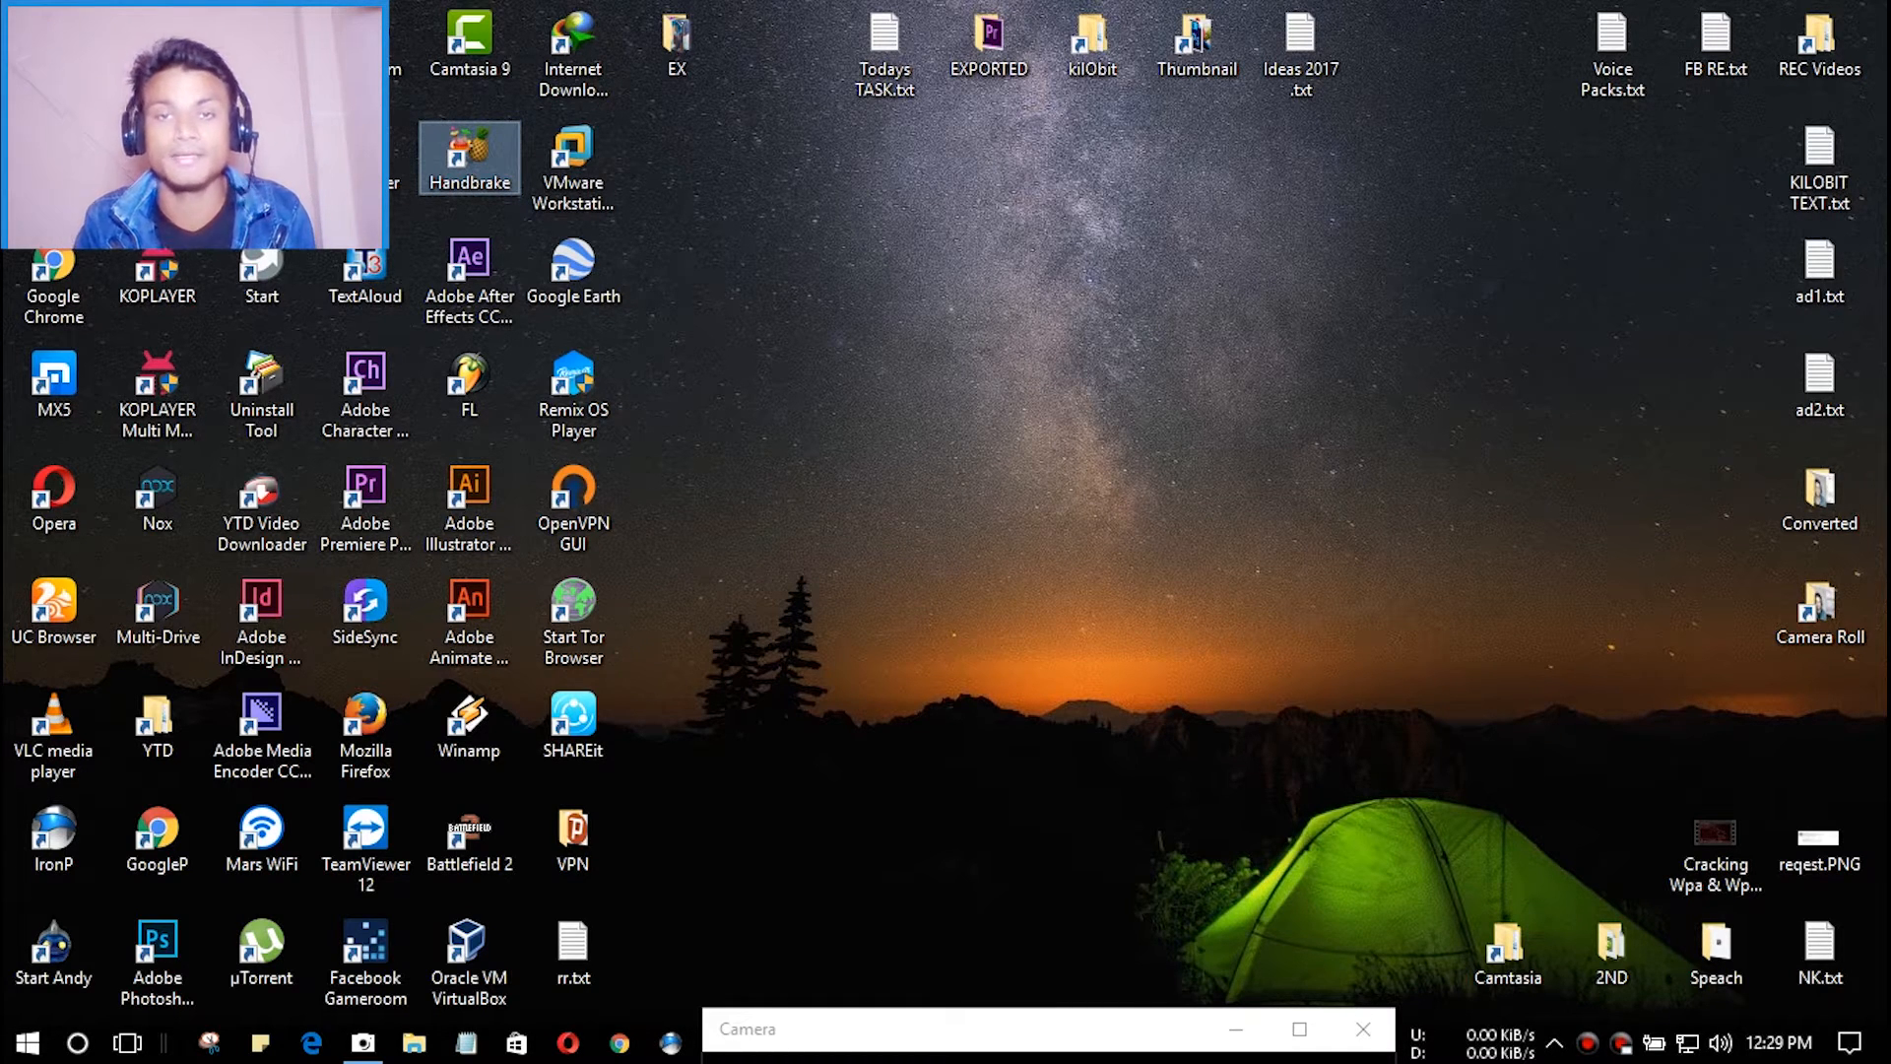
- Open the Converted folder holding the WAV audio and two MP4 recordings
{"action": "double_click", "coordinate": [468, 158]}
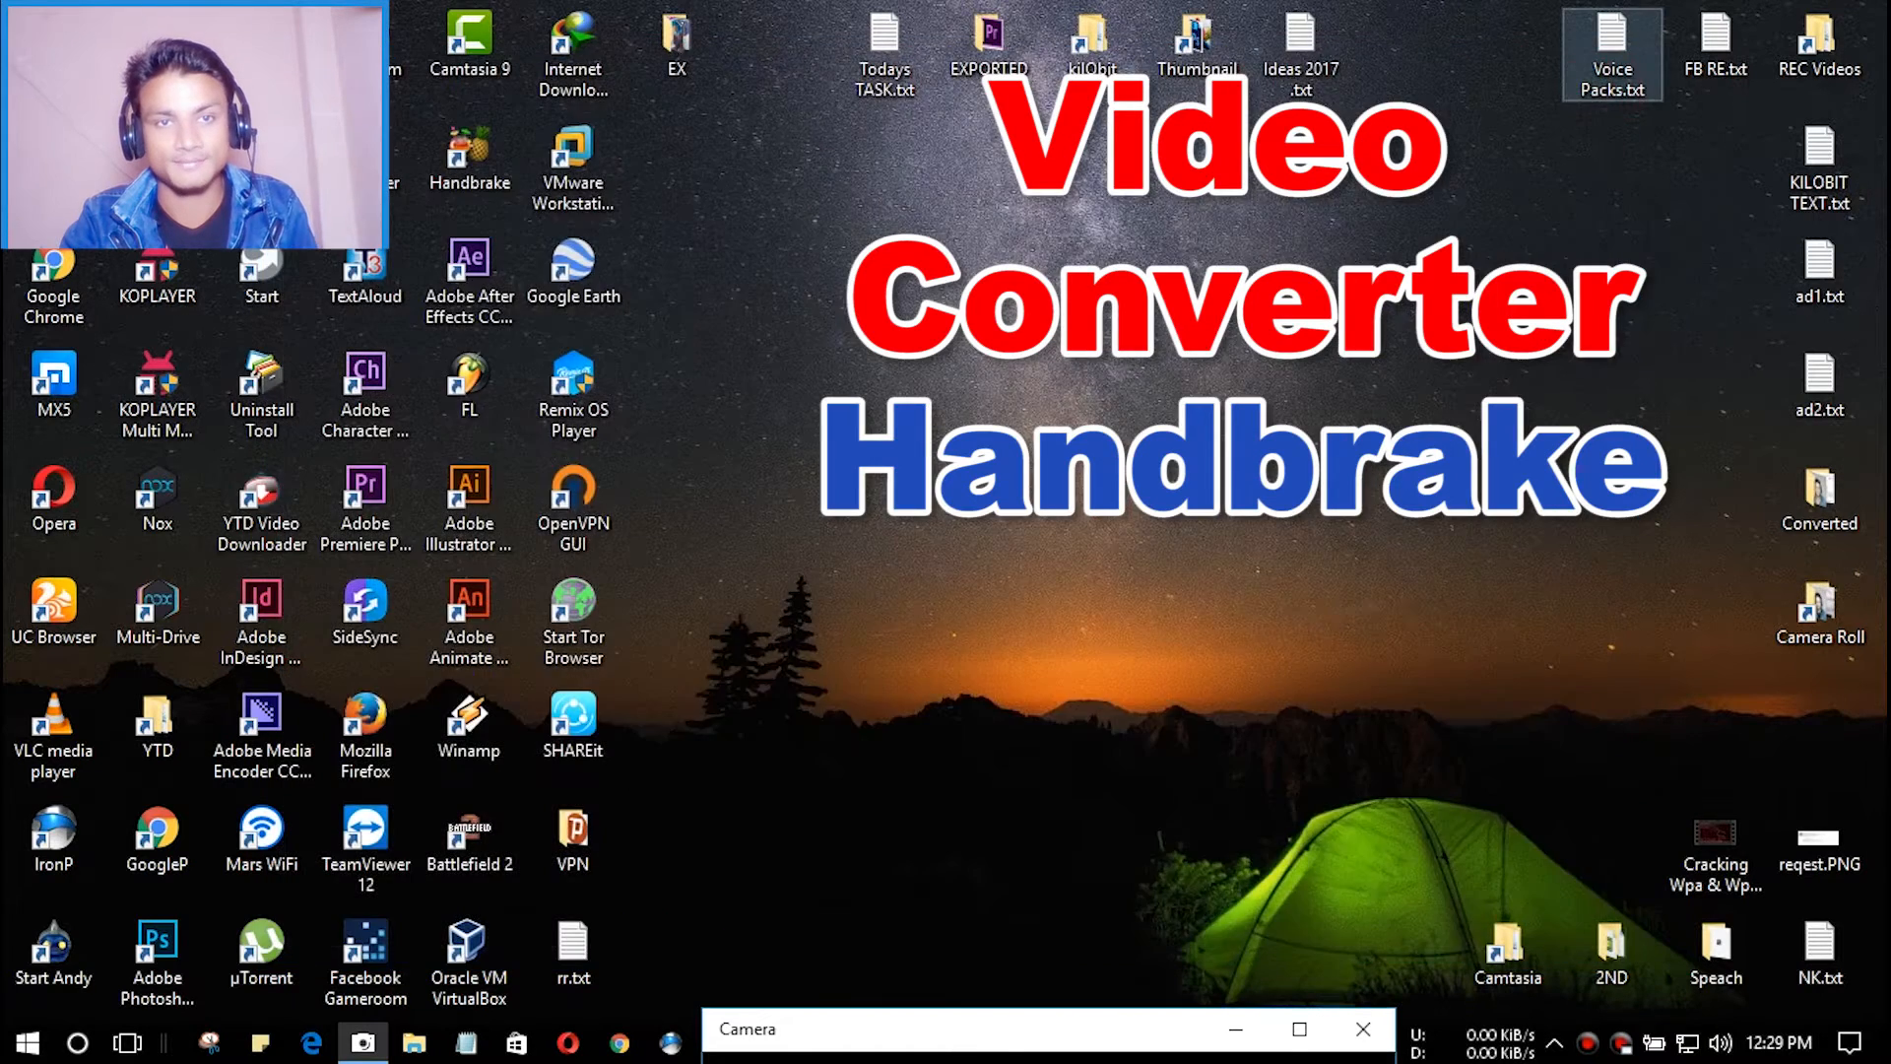
{"action": "double_click", "coordinate": [469, 165]}
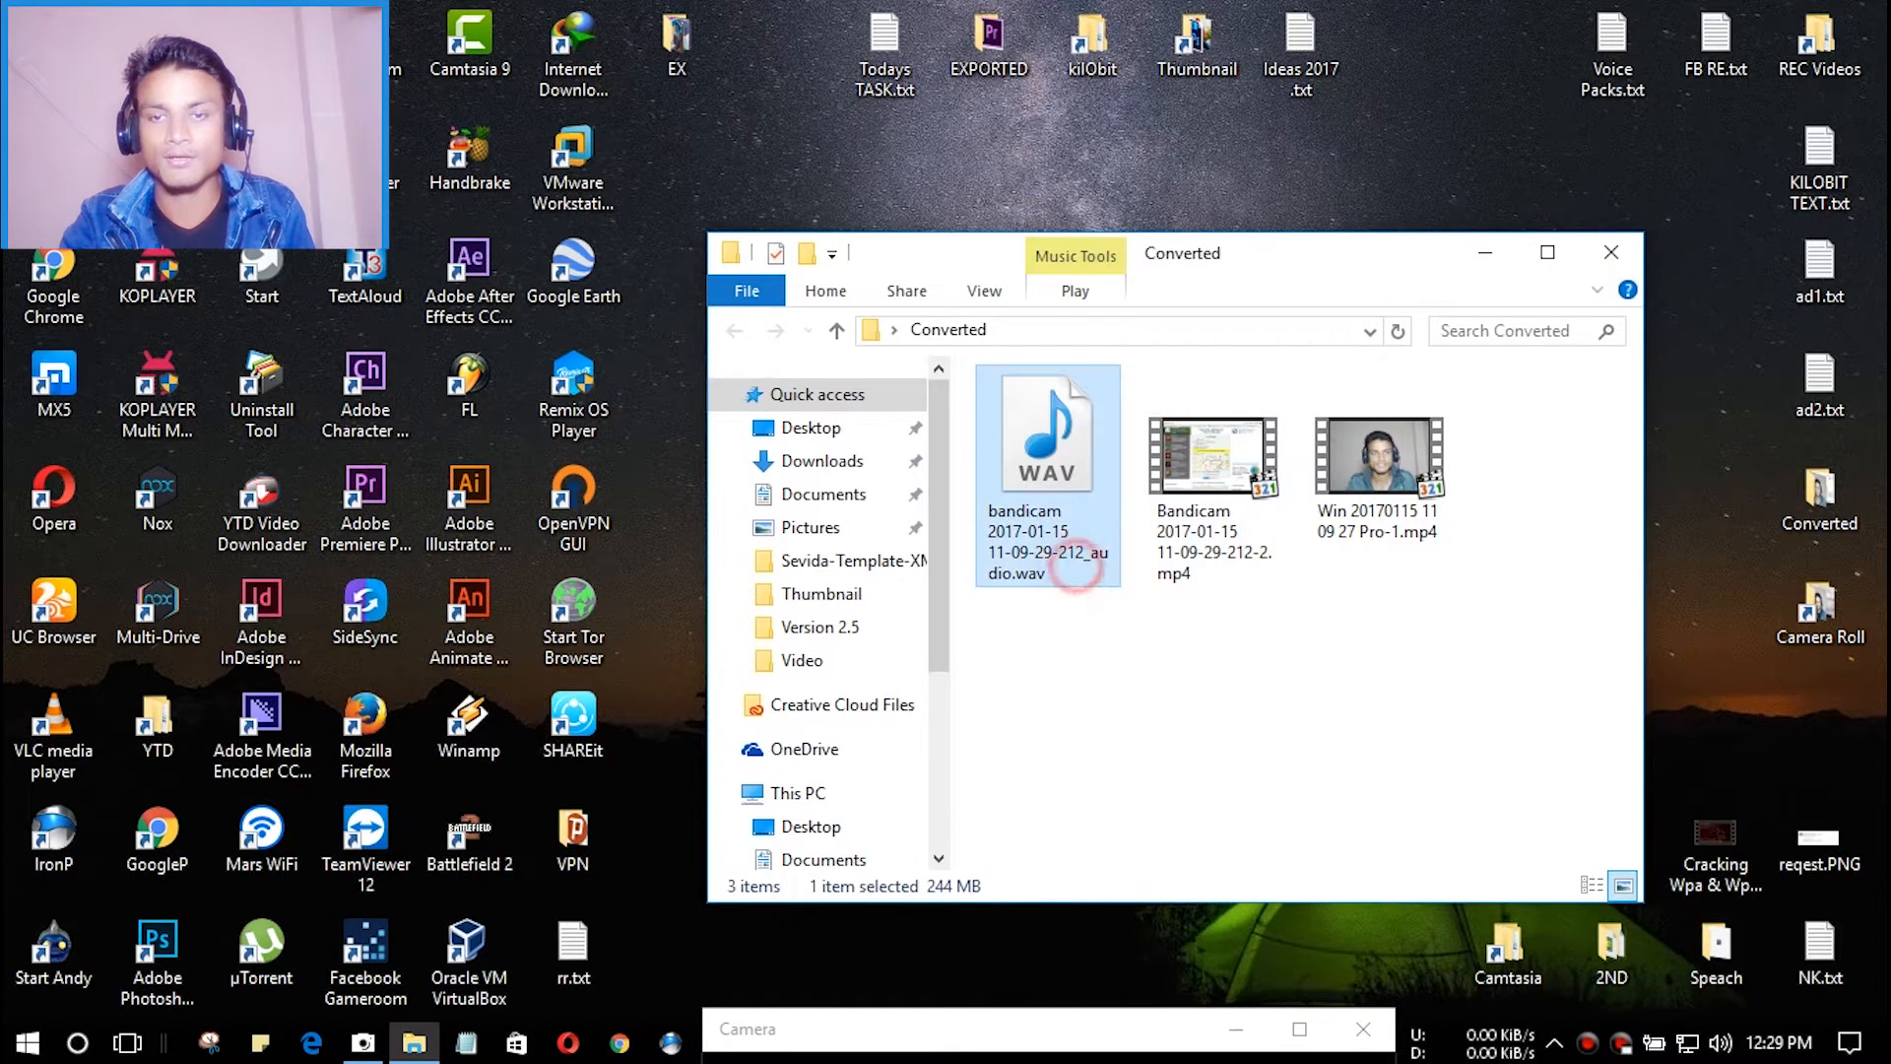
- Select the converted Bandicam MP4 and close the Converted folder
{"action": "left_click", "coordinate": [1213, 458]}
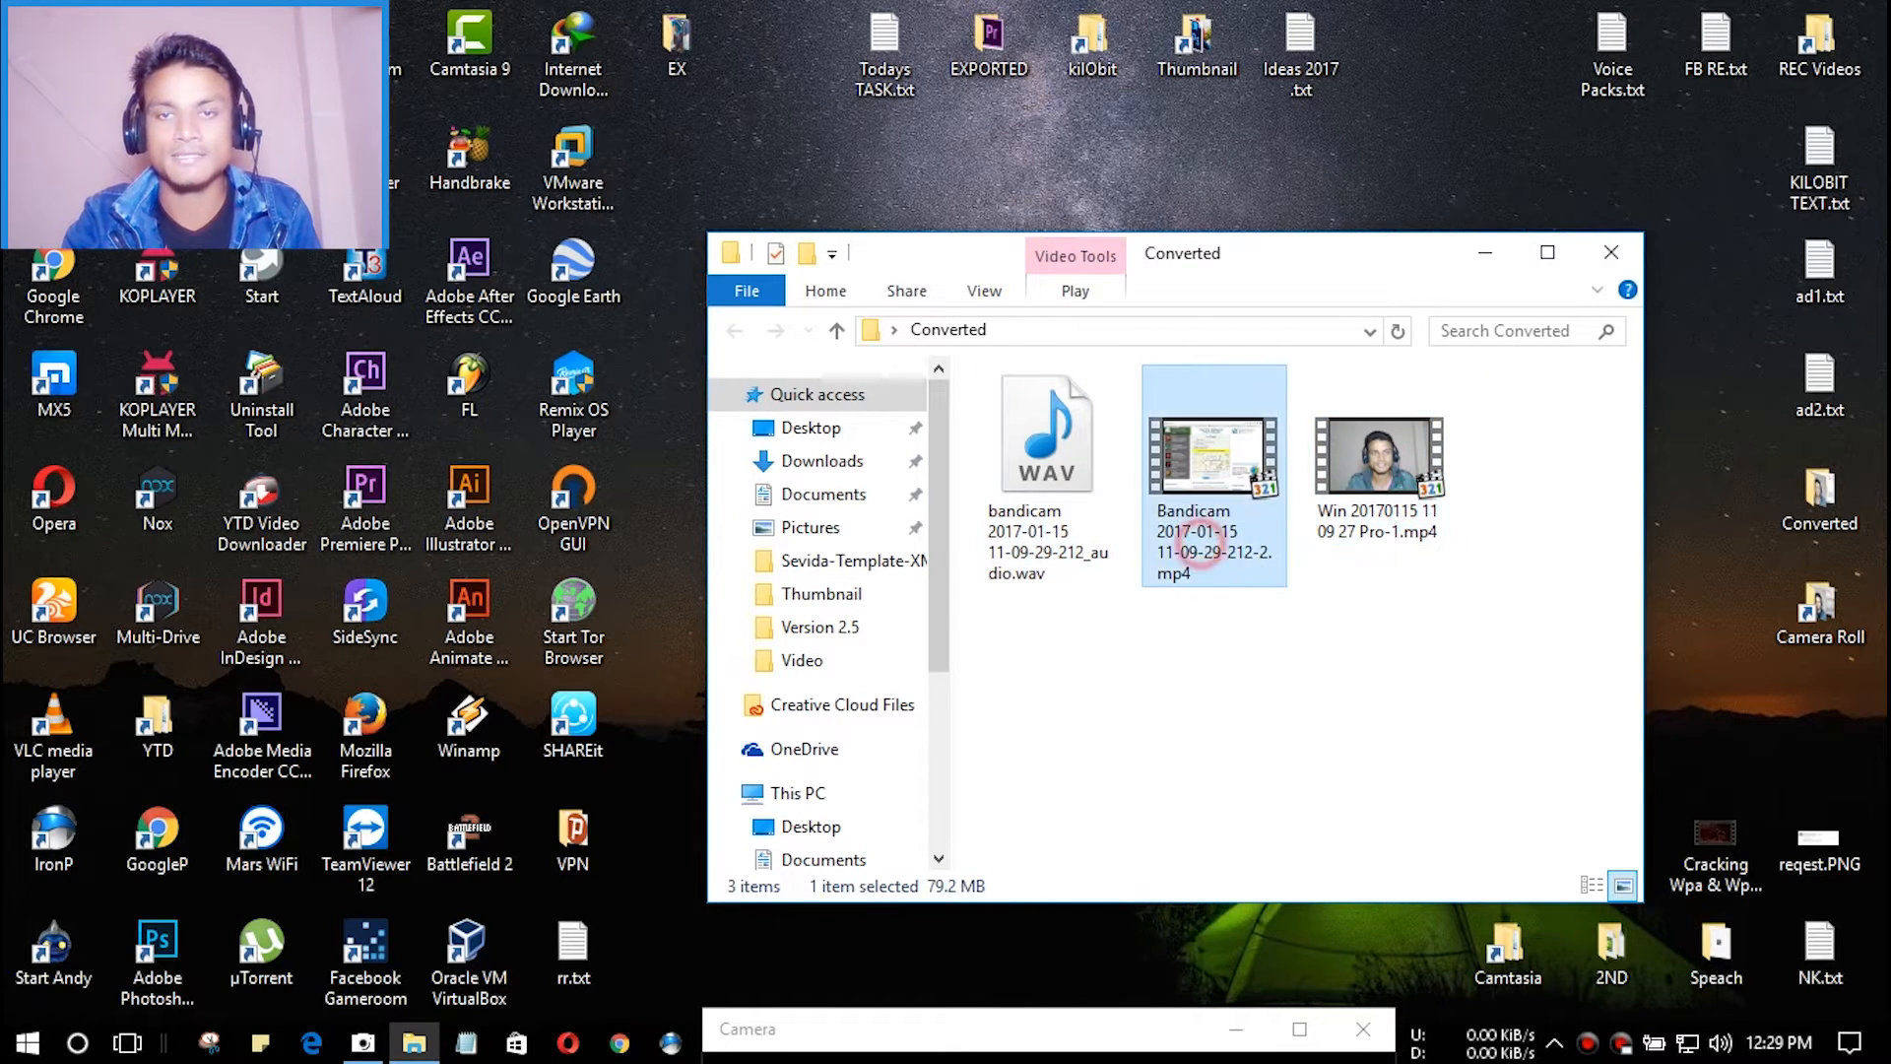
{"action": "left_click", "coordinate": [1611, 252]}
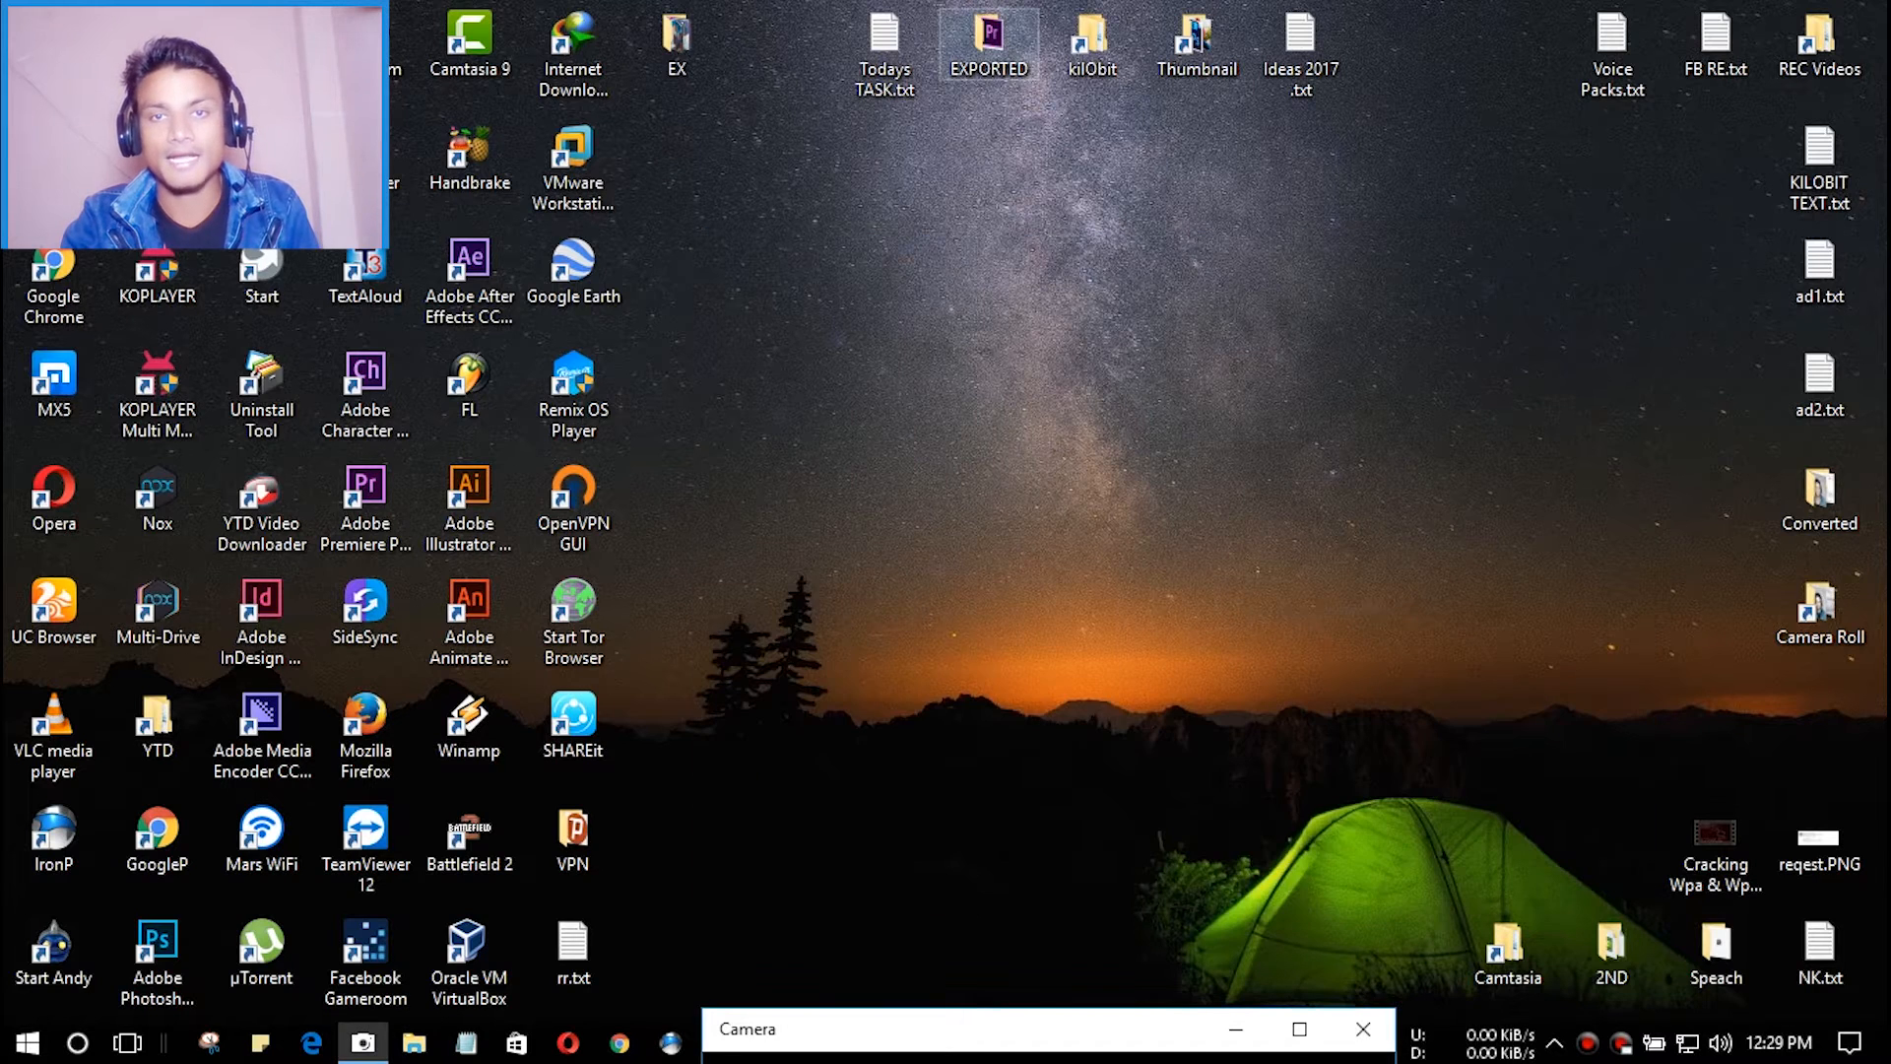
- Open the 0kil0bit.prproj project from the EXPORTED folder in Premiere Pro
{"action": "double_click", "coordinate": [988, 42]}
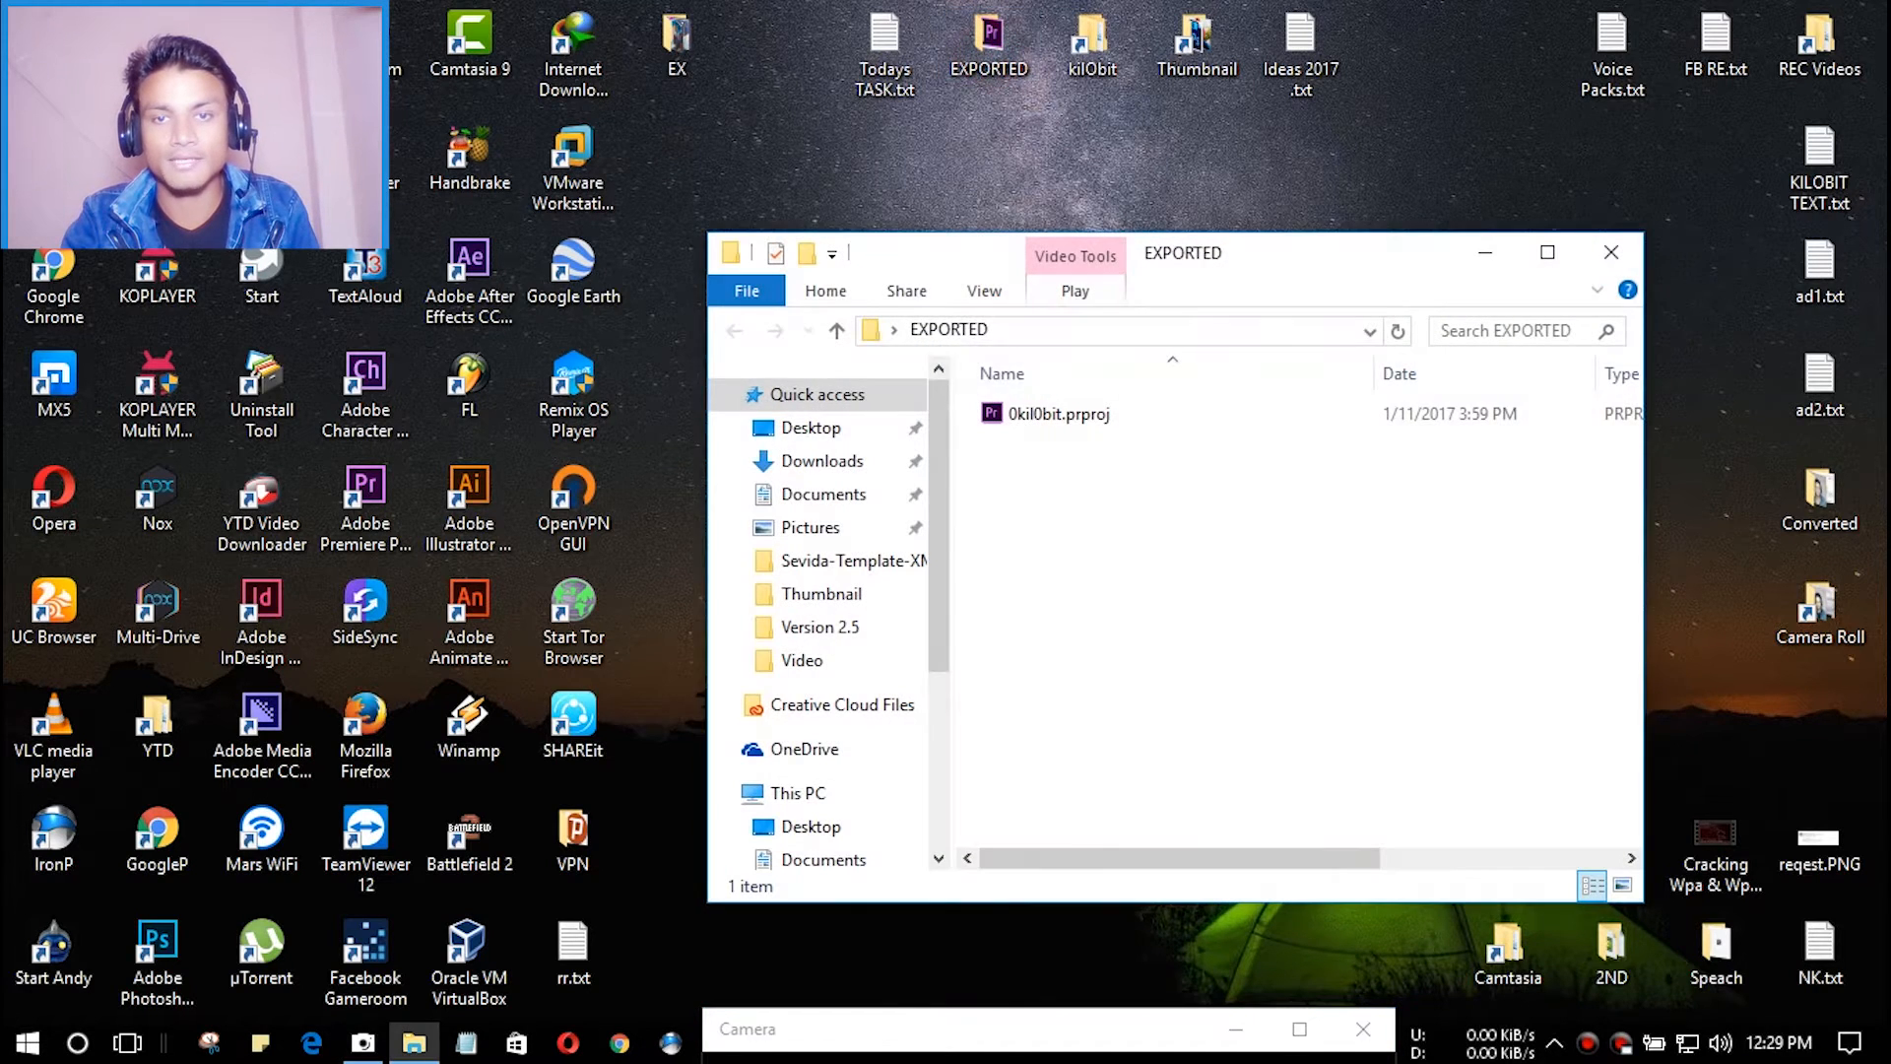
{"action": "left_click", "coordinate": [1059, 413]}
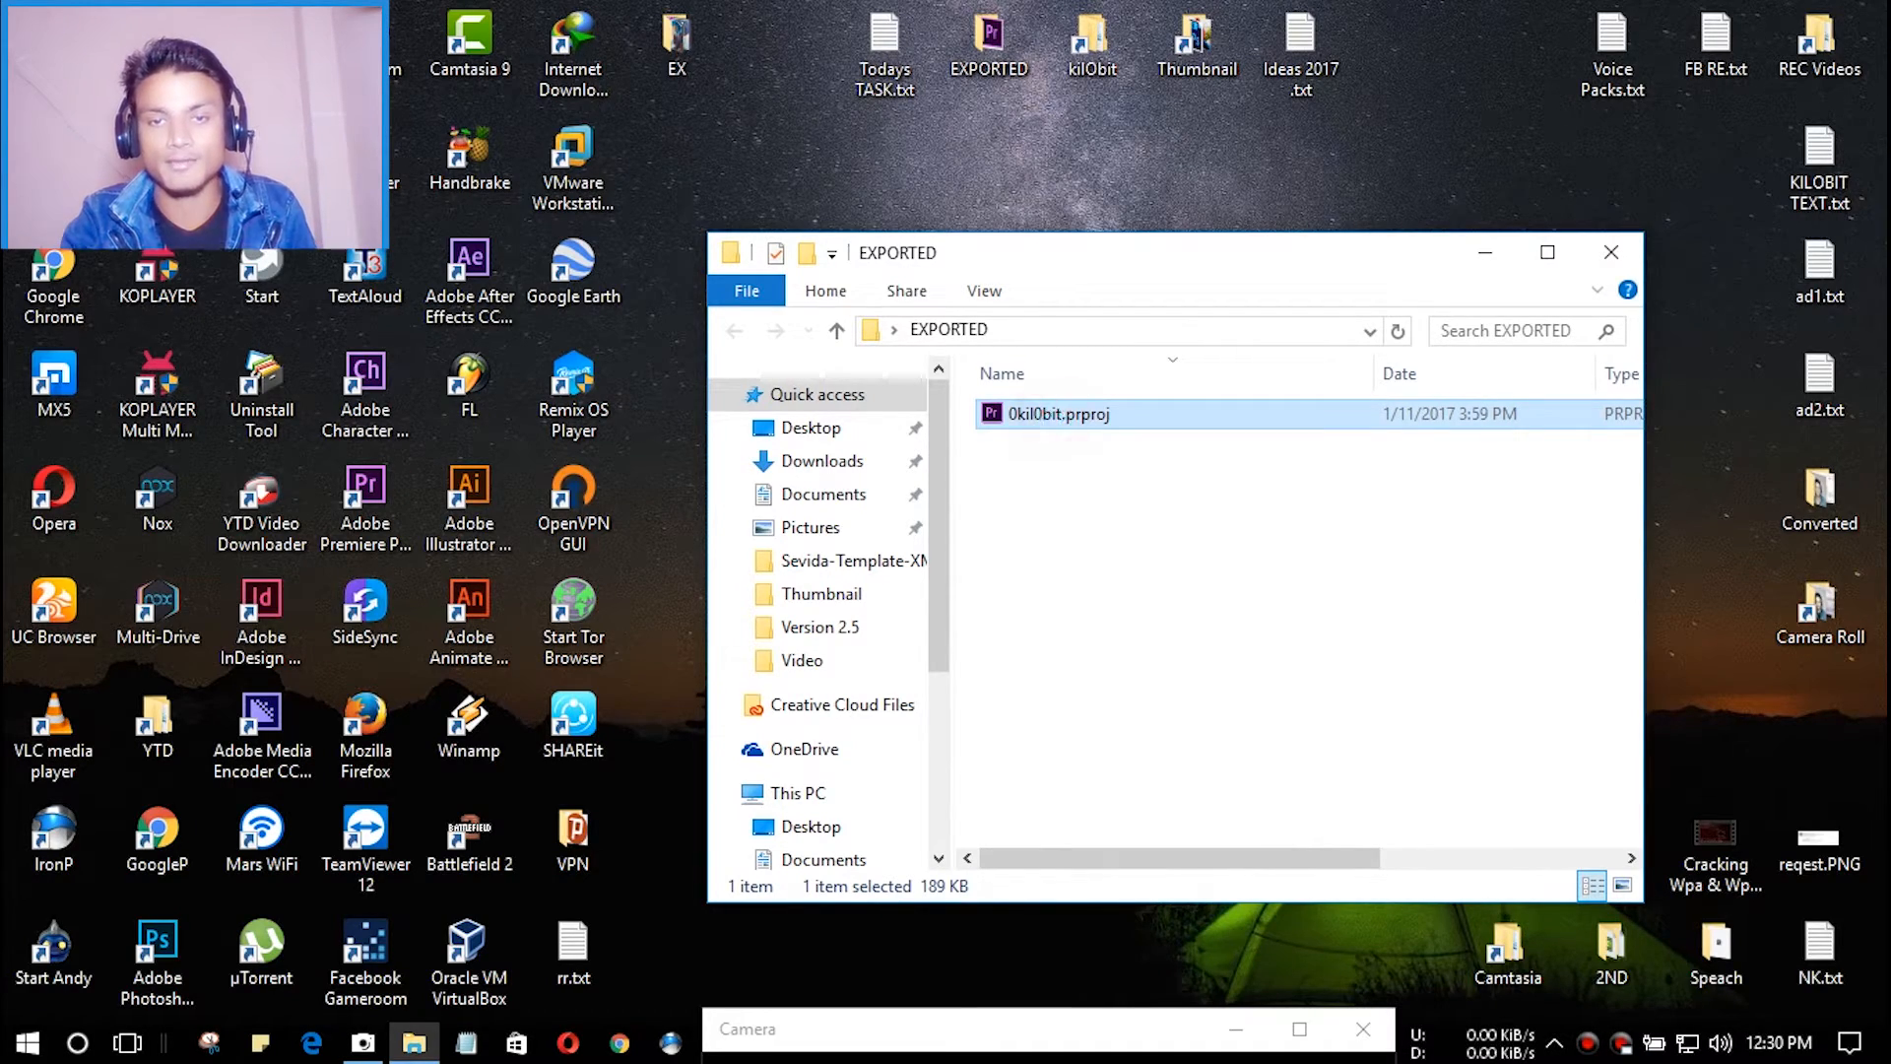
{"action": "double_click", "coordinate": [1057, 413]}
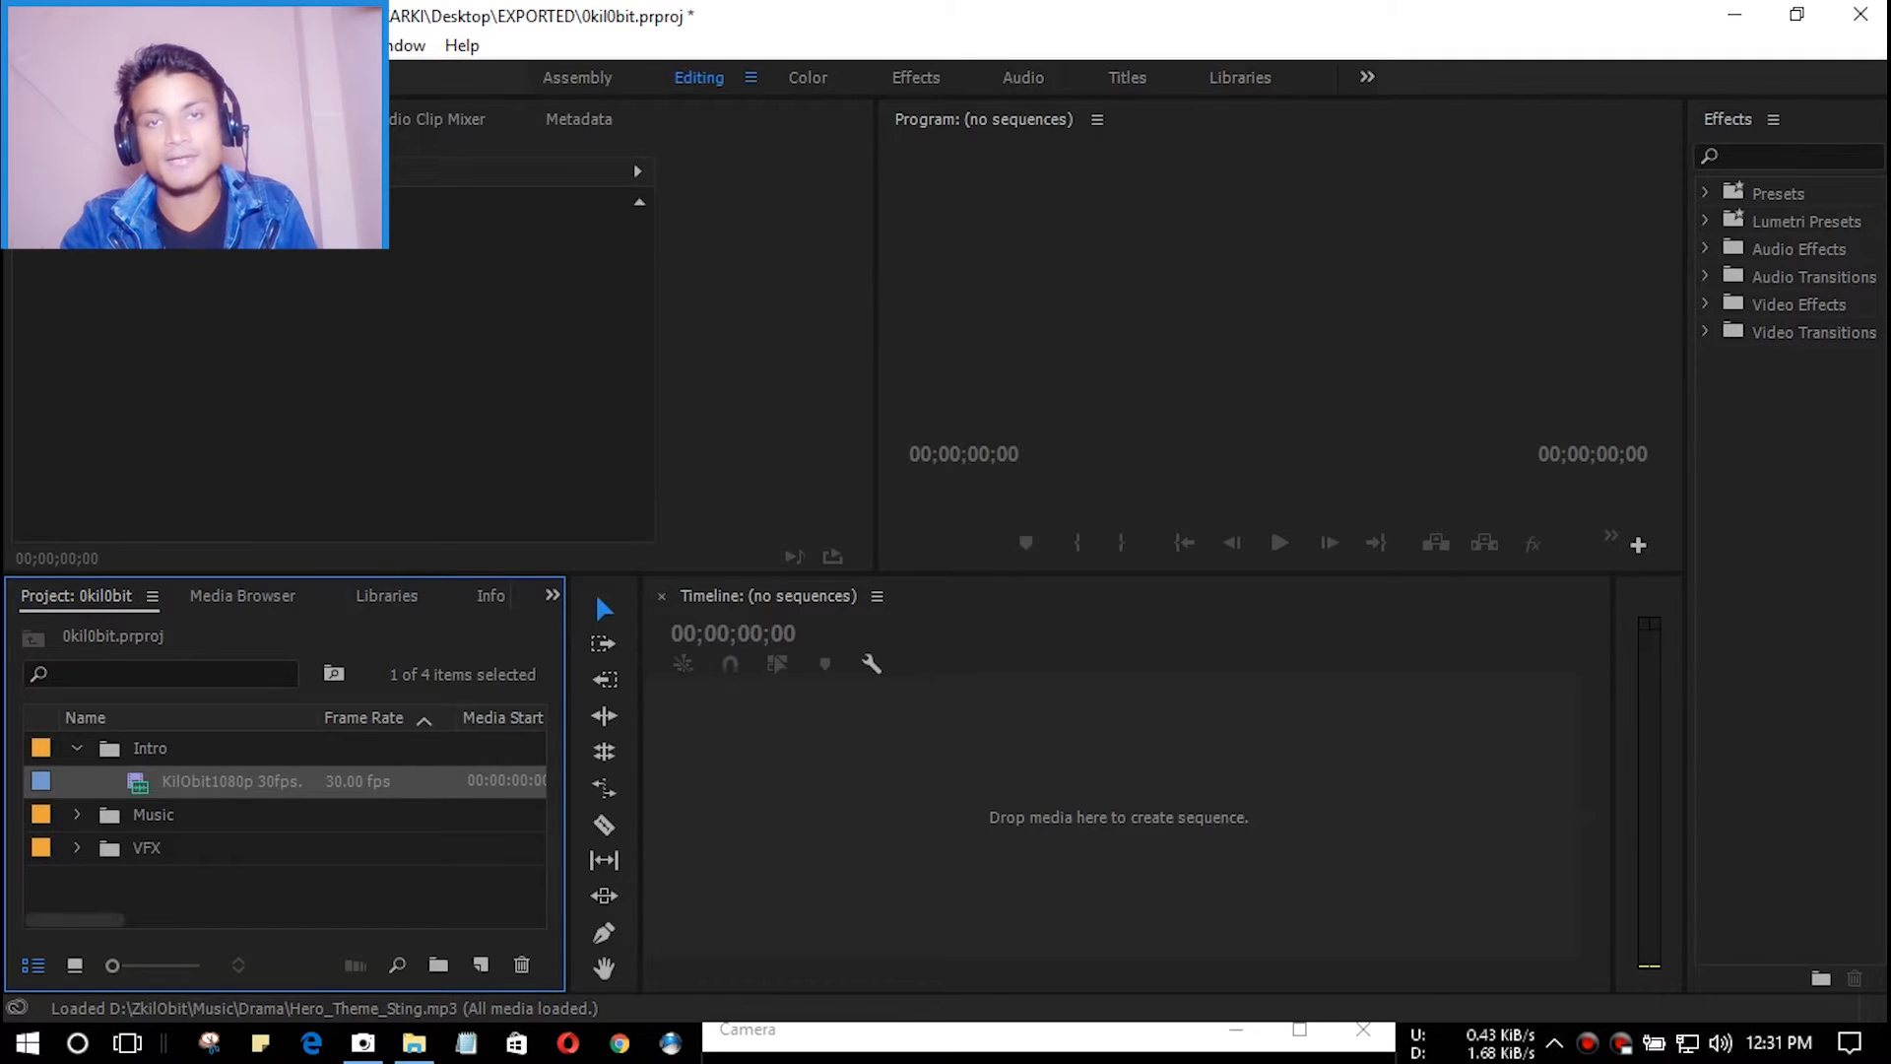
- Create a sequence from the intro clip and bring in the webcam and screen recordings
{"action": "left_click_drag", "start_coordinate": [230, 780], "coordinate": [1122, 808]}
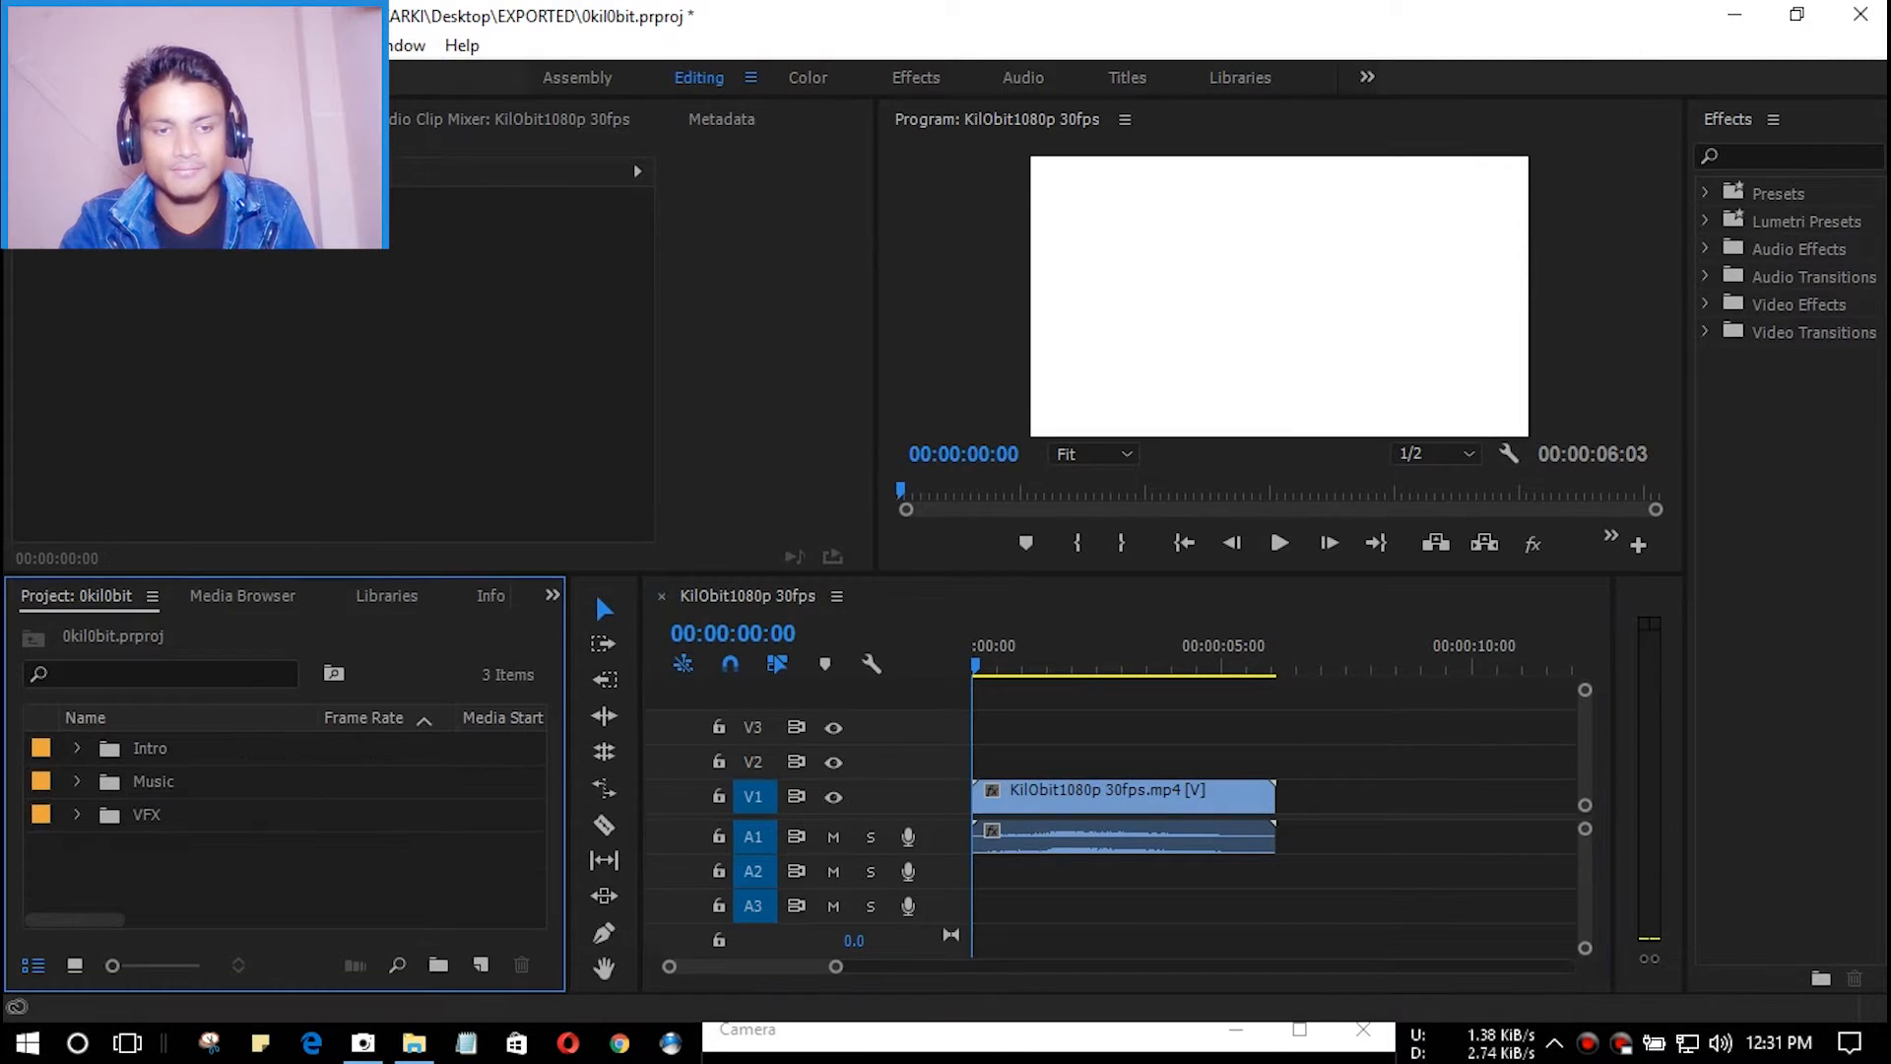
{"action": "left_click", "coordinate": [413, 1042]}
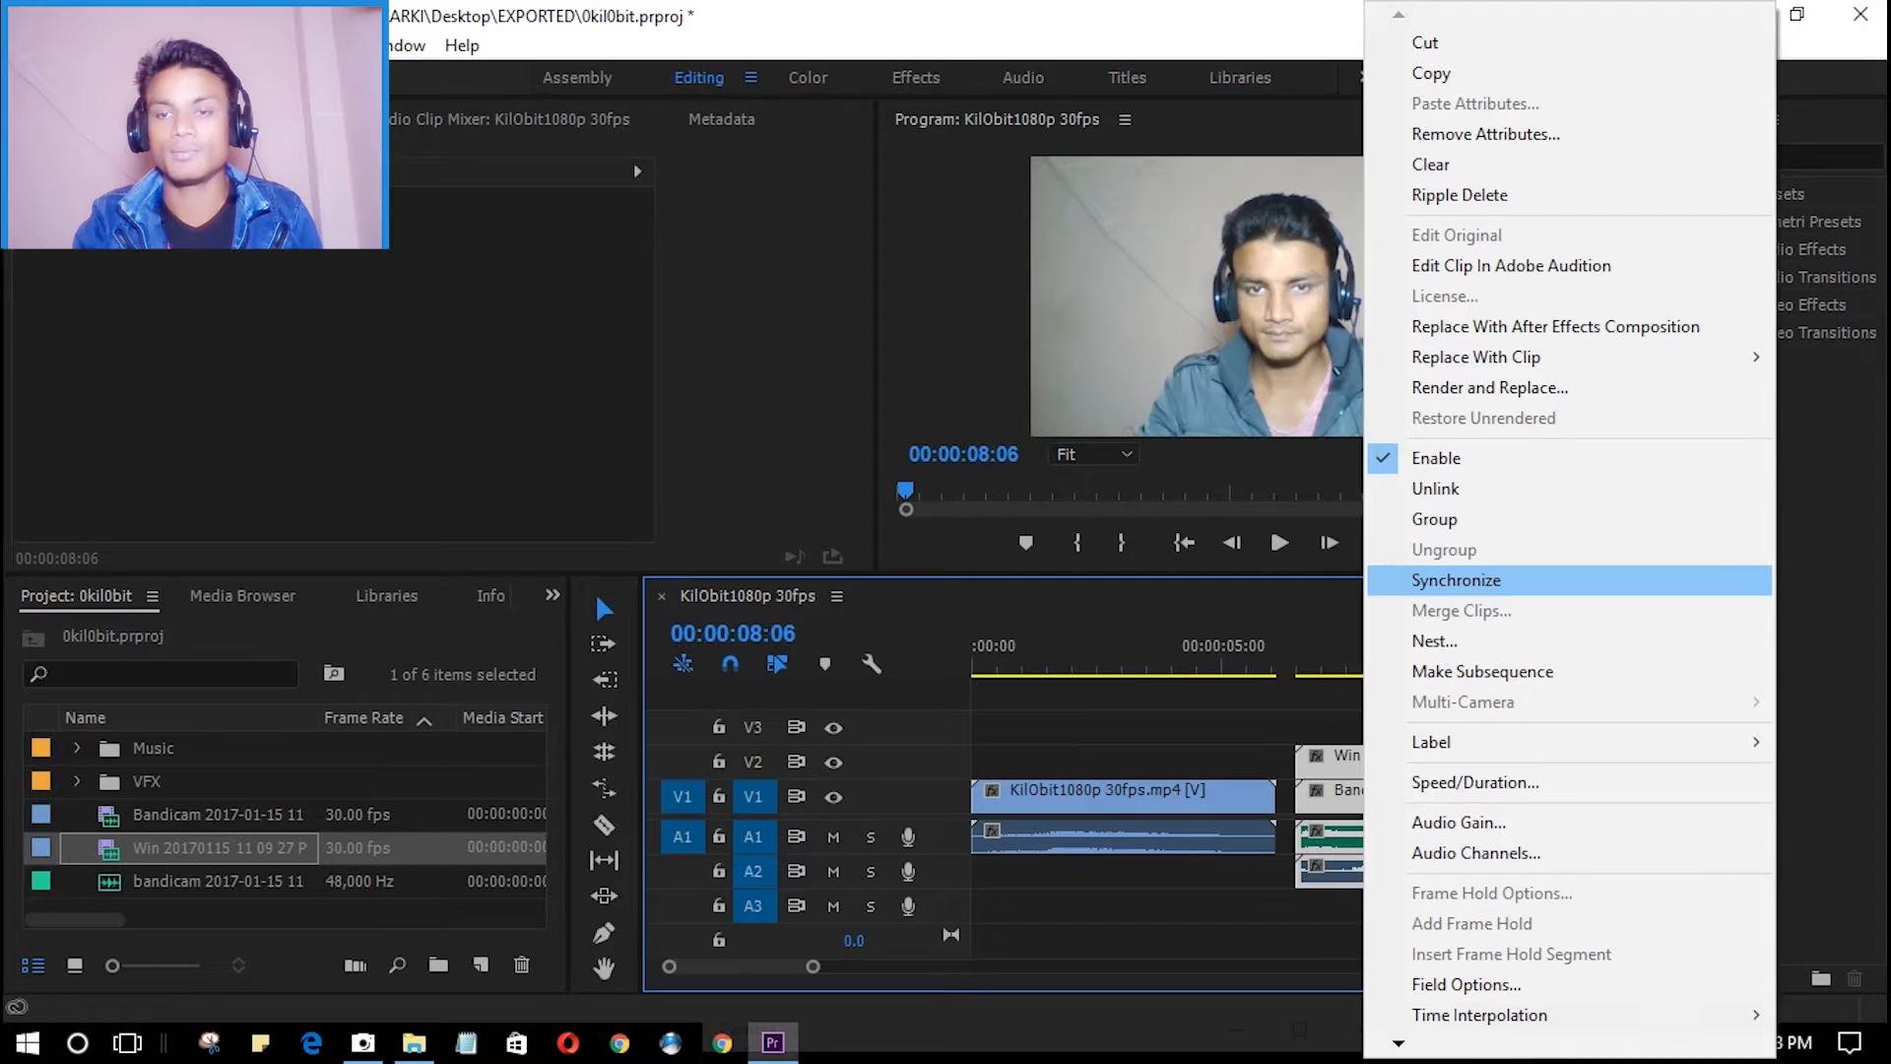
- Synchronize the webcam and screen clips by audio and expand the saved effect presets
{"action": "left_click", "coordinate": [1456, 580]}
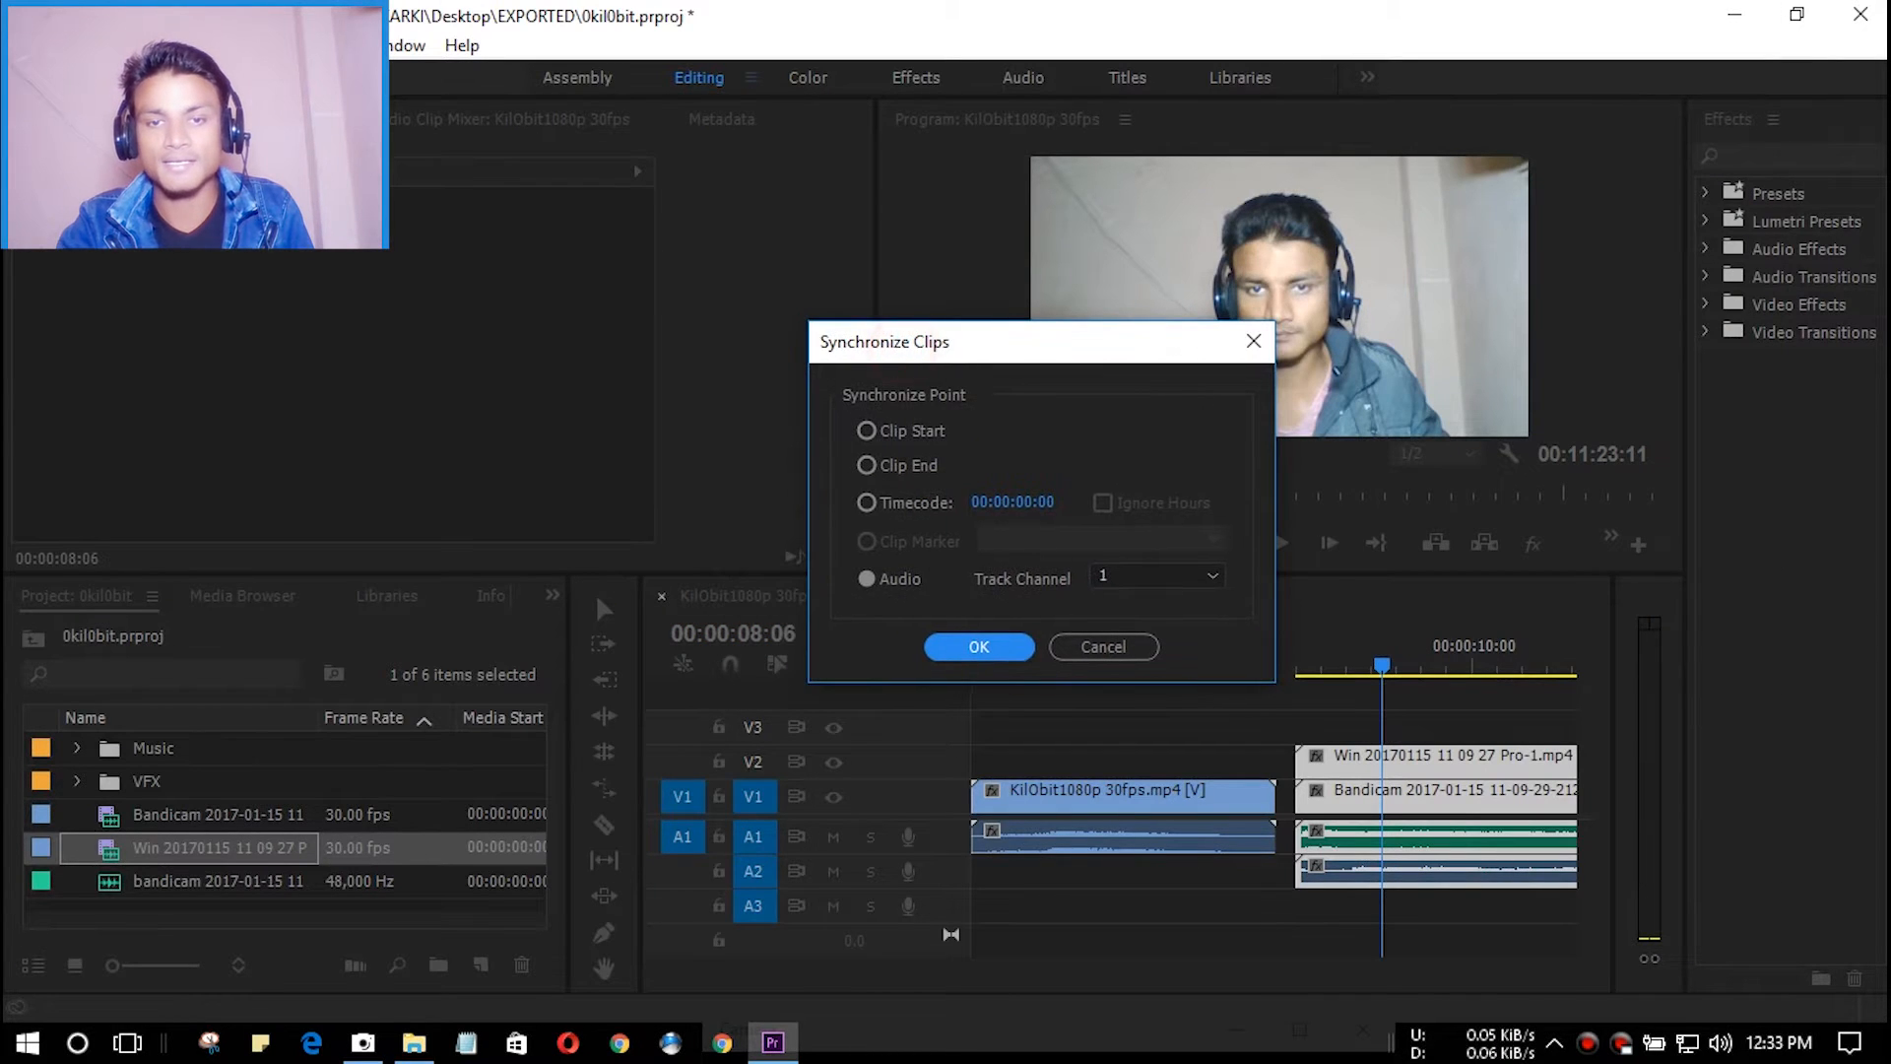
{"action": "left_click", "coordinate": [979, 647]}
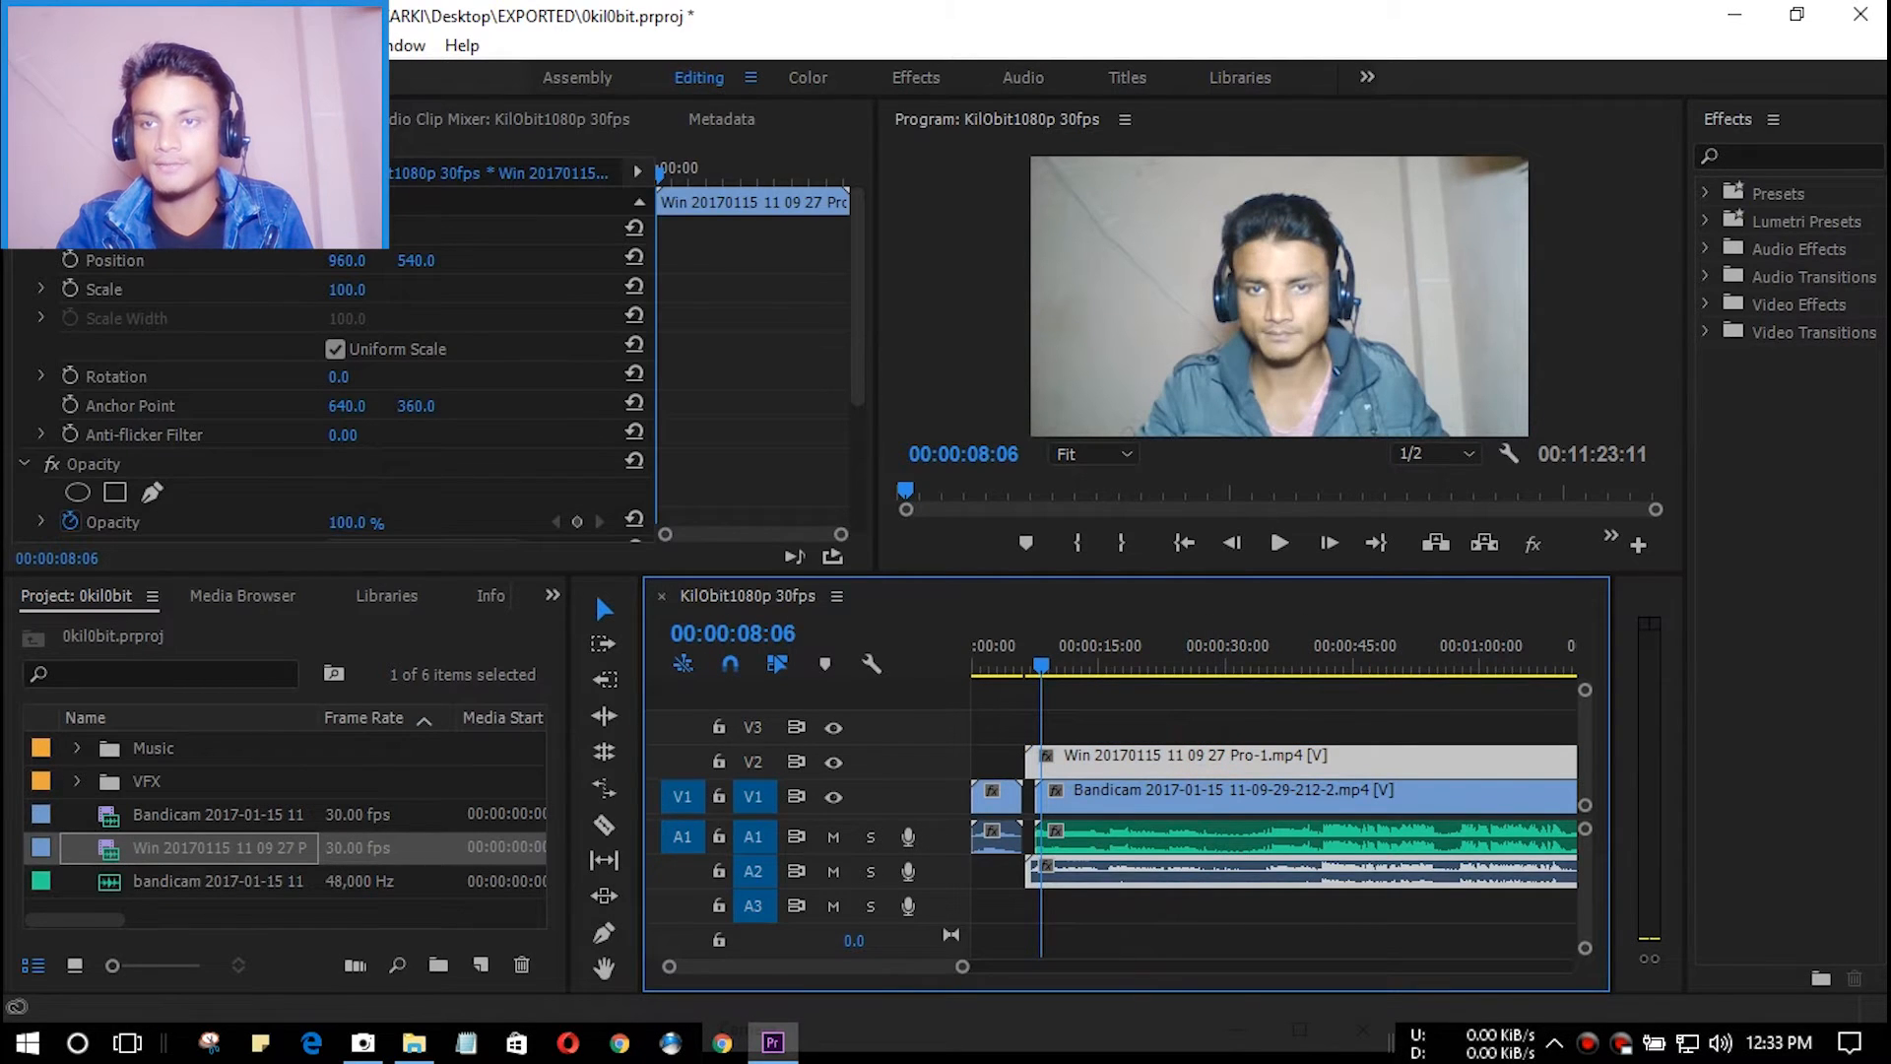
{"action": "left_click", "coordinate": [1710, 193]}
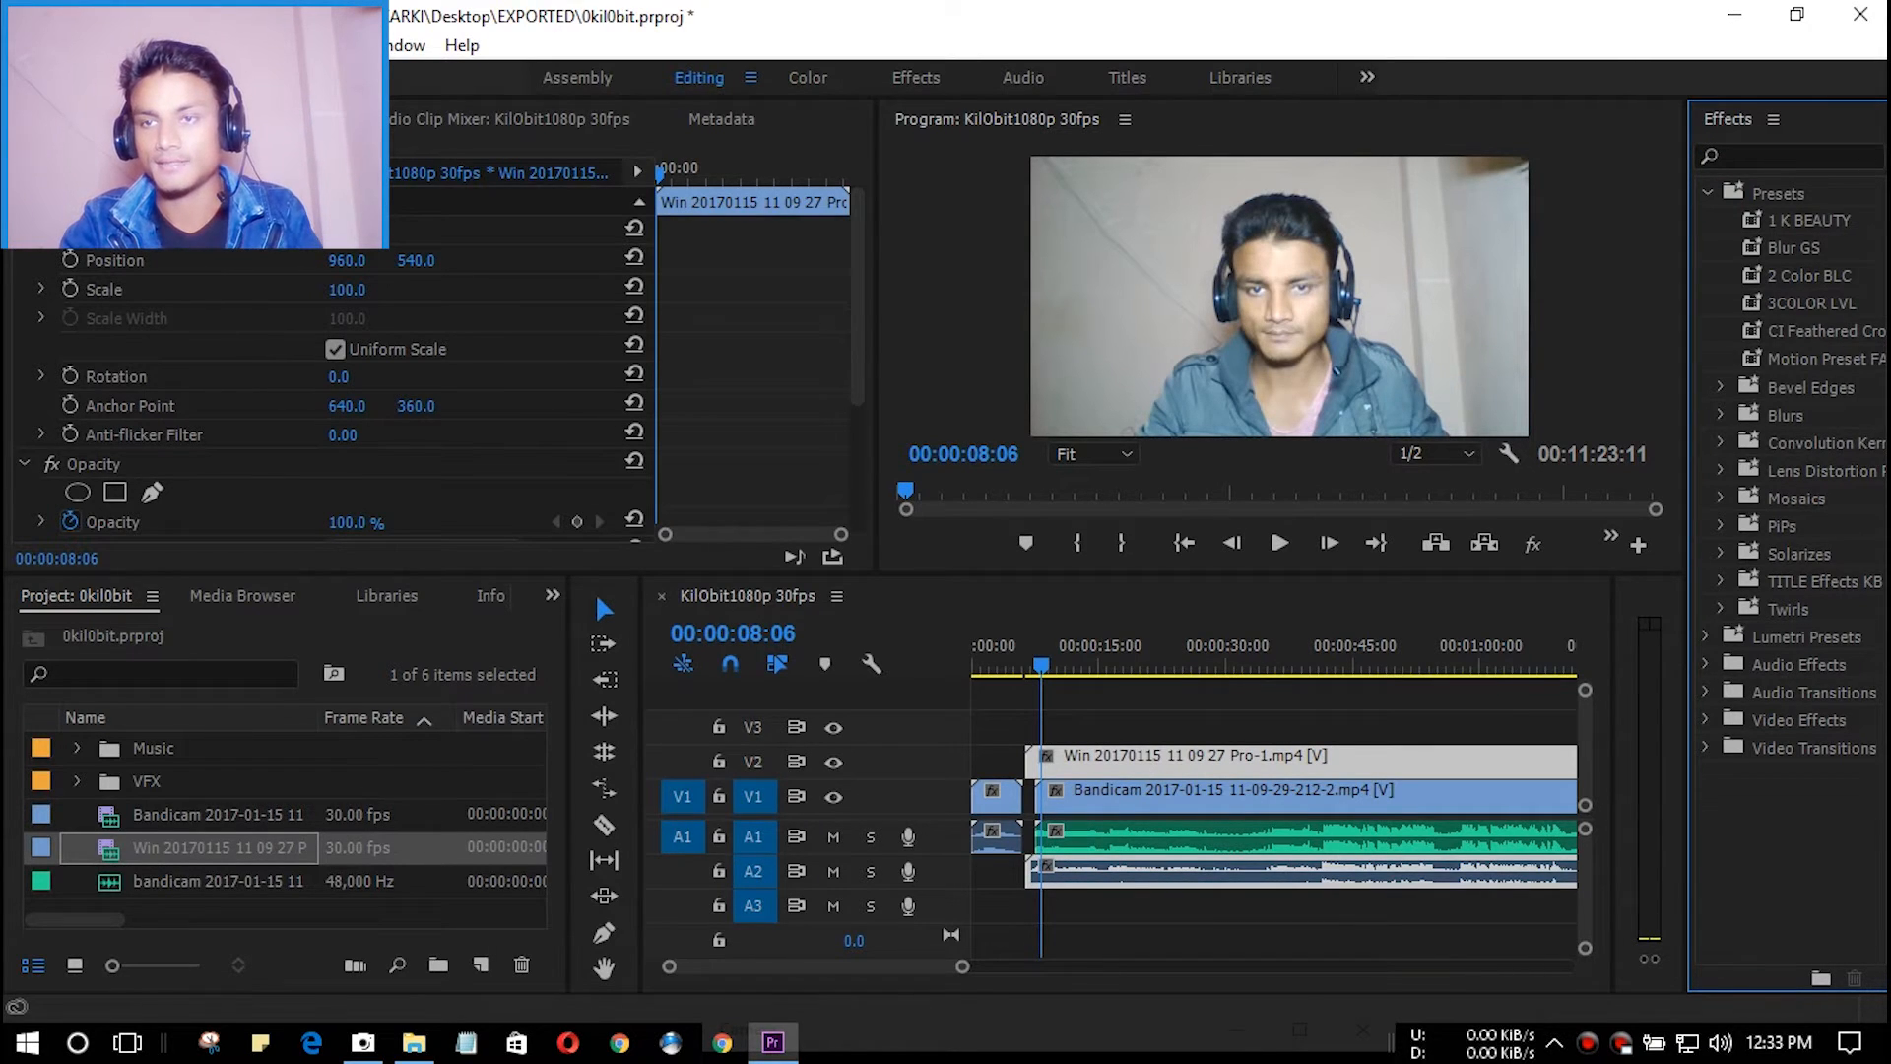
- Apply presets so the webcam sits top-left over the screen recording, then bring up H.264 export settings
{"action": "left_click", "coordinate": [1813, 303]}
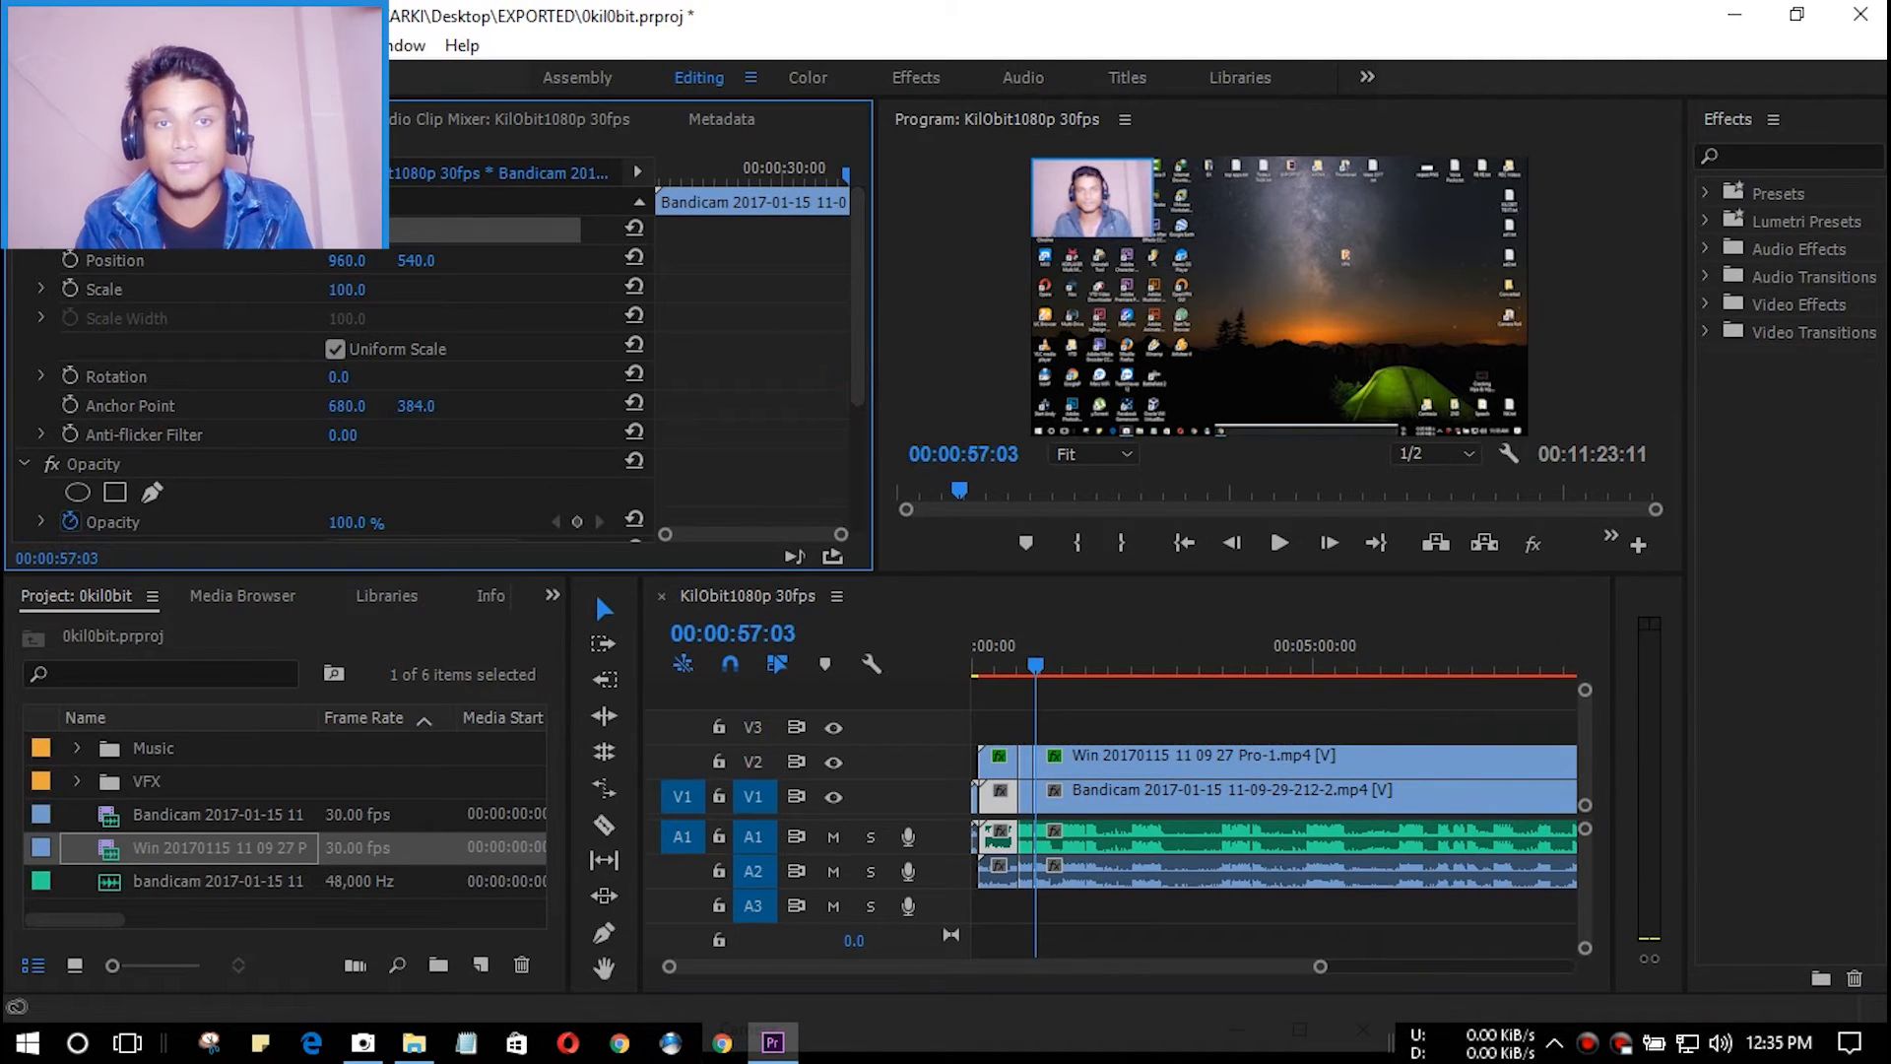
{"action": "left_click", "coordinate": [374, 45]}
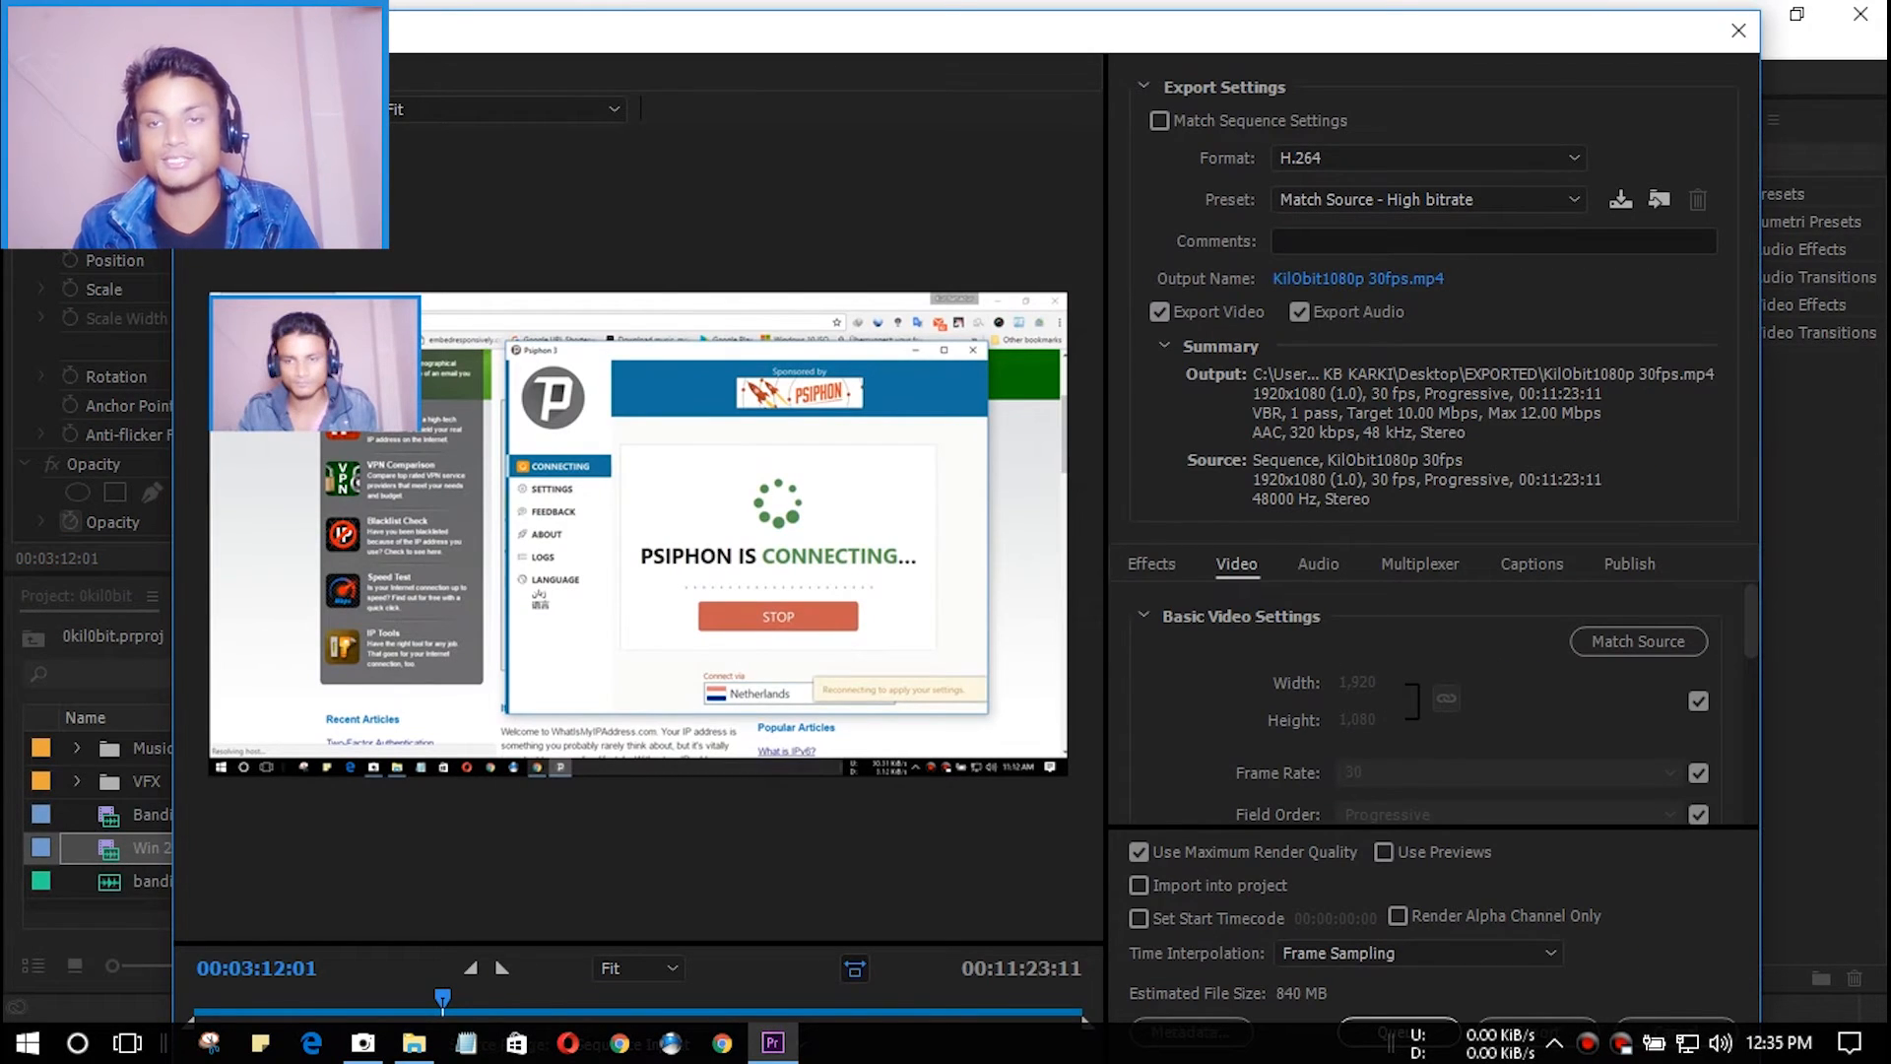
- Export with the kil0bit 1080p 30FPS preset and close the zUpload folder
{"action": "left_click", "coordinate": [1428, 199]}
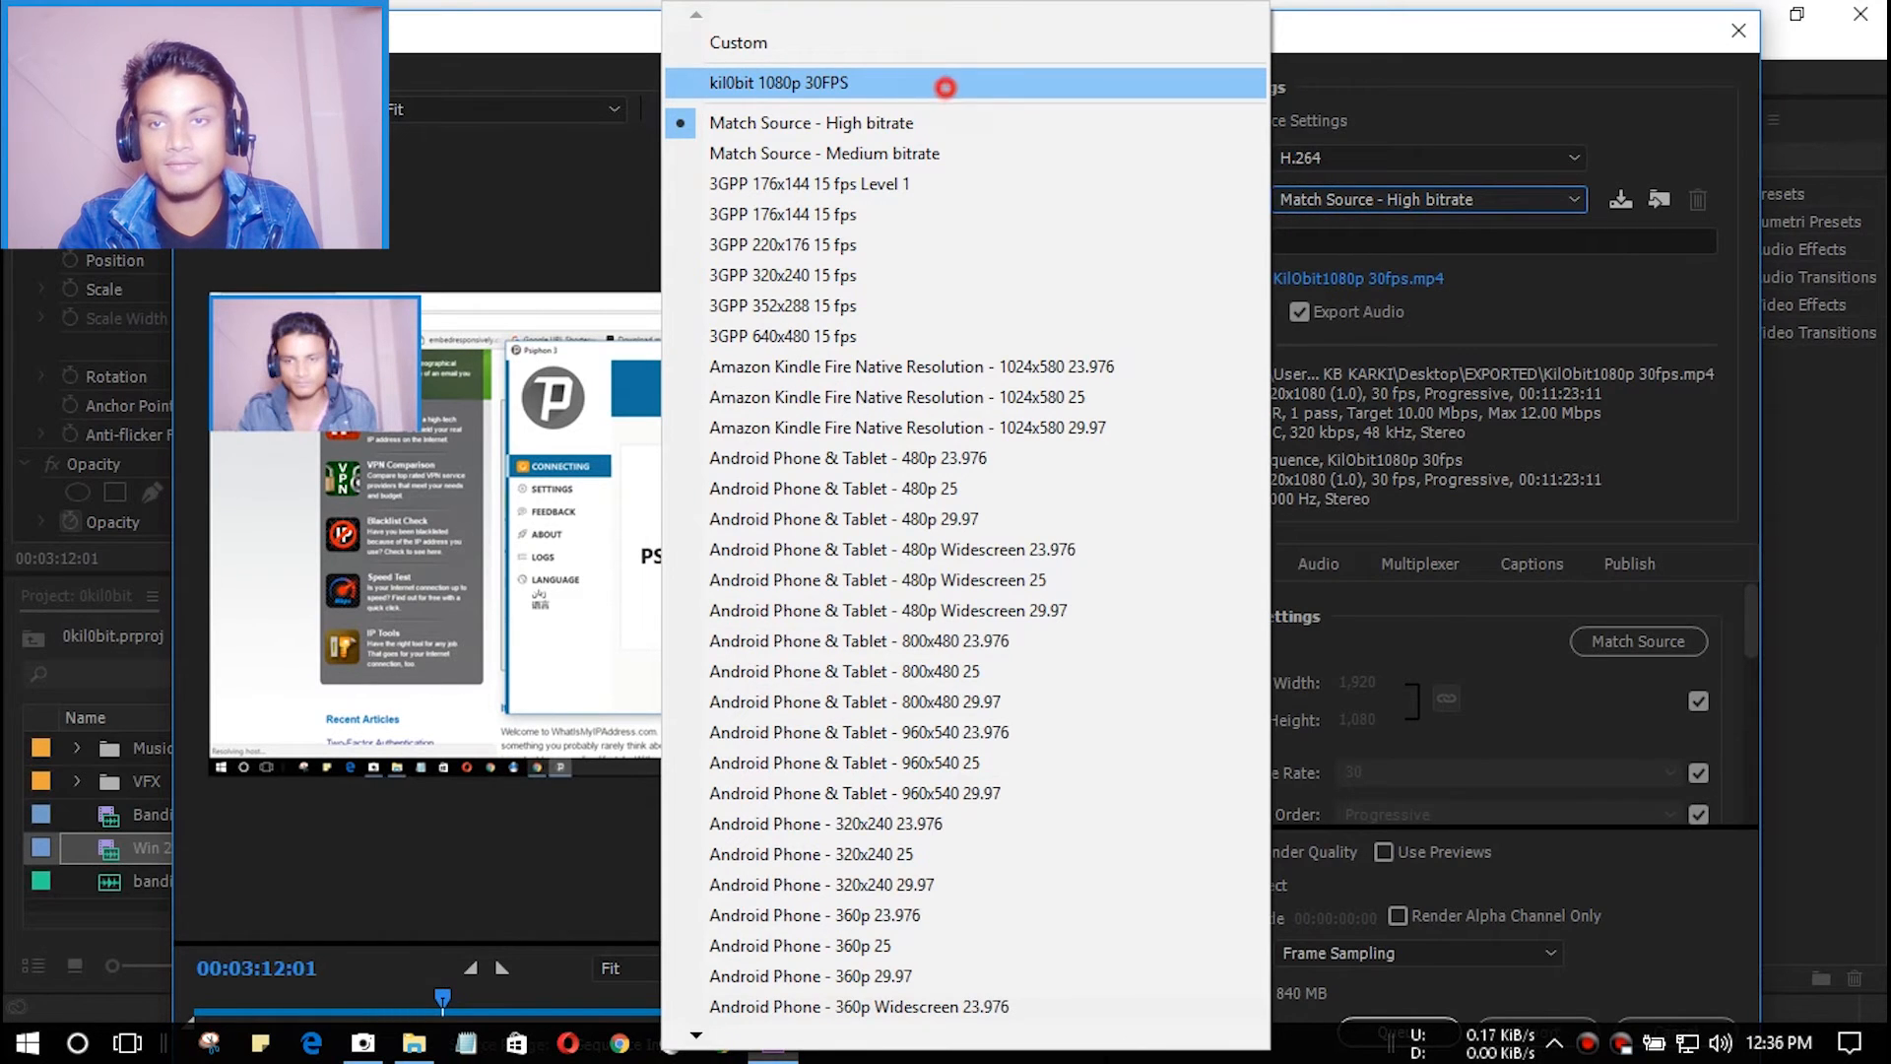
{"action": "left_click", "coordinate": [778, 82]}
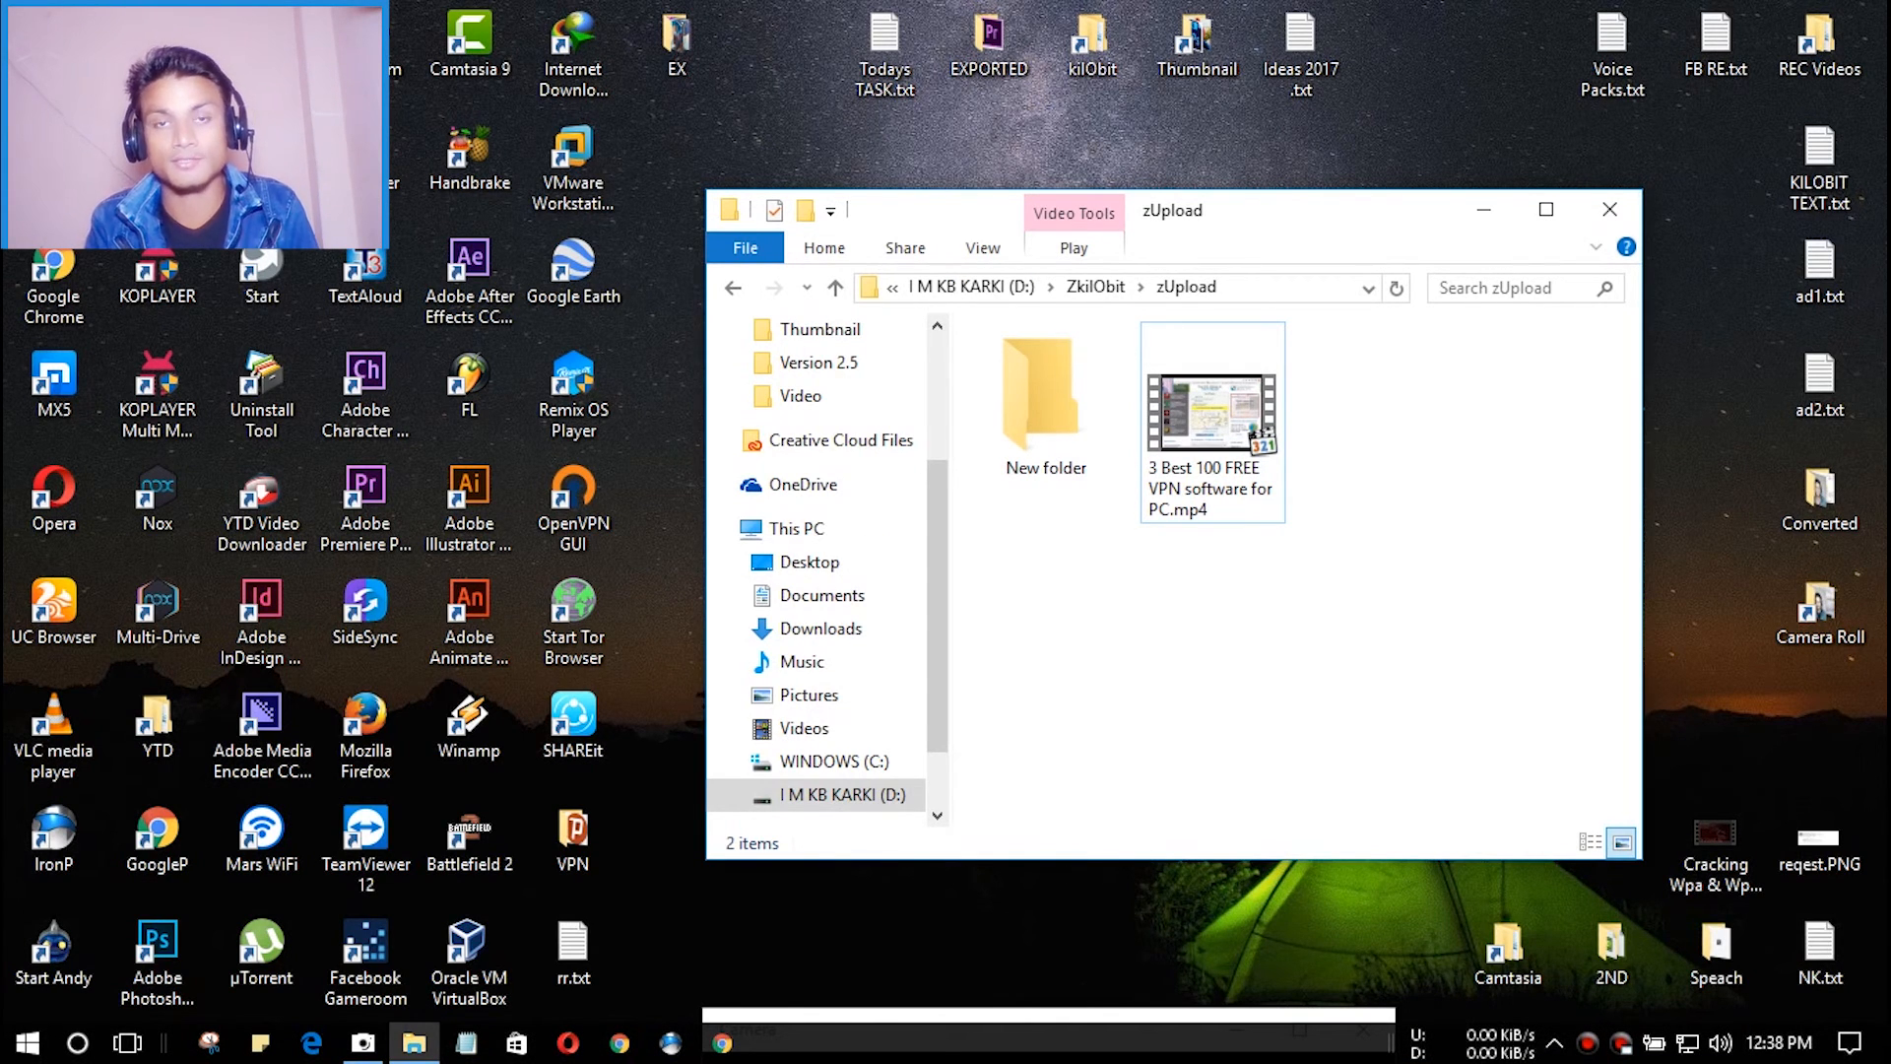
{"action": "left_click", "coordinate": [1608, 208]}
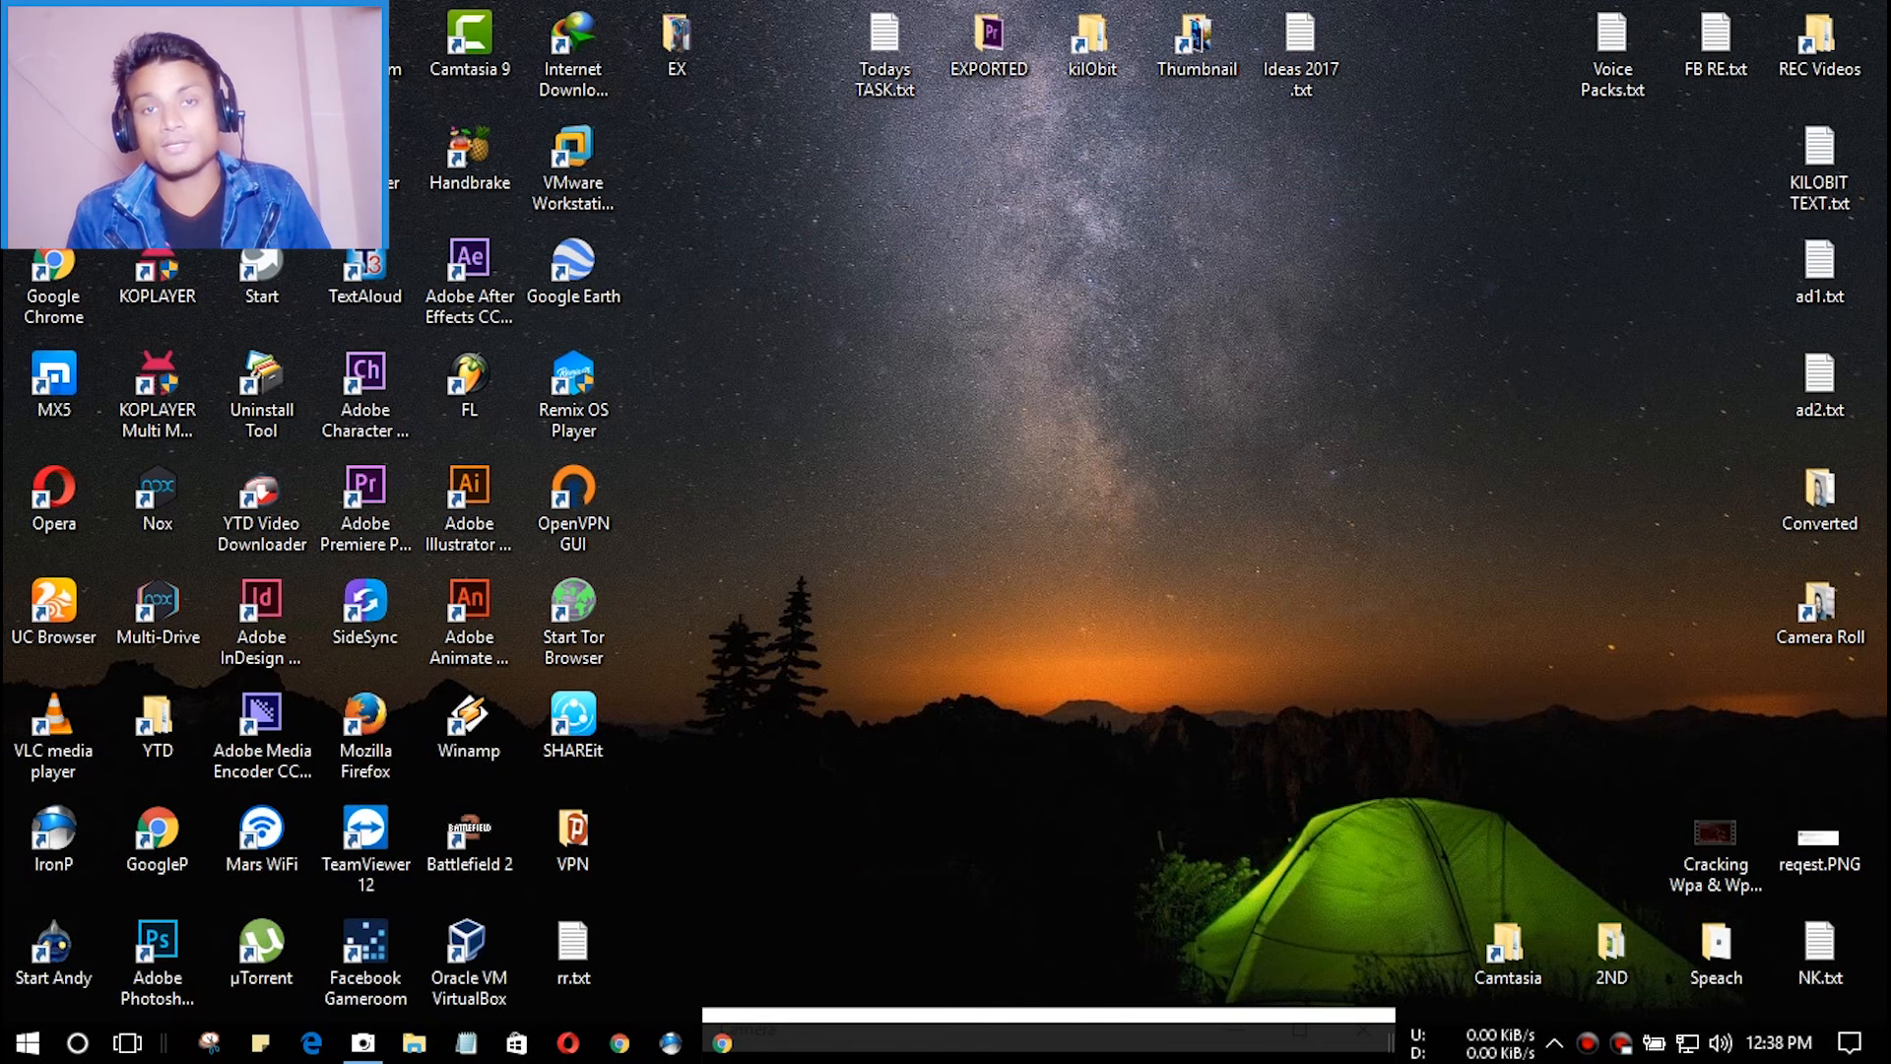